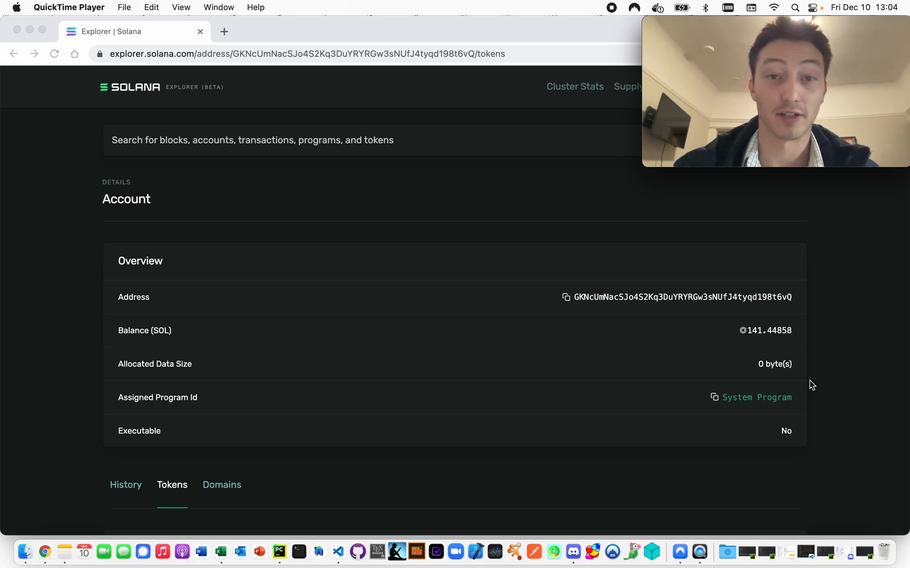
pyautogui.moveTo(760, 377)
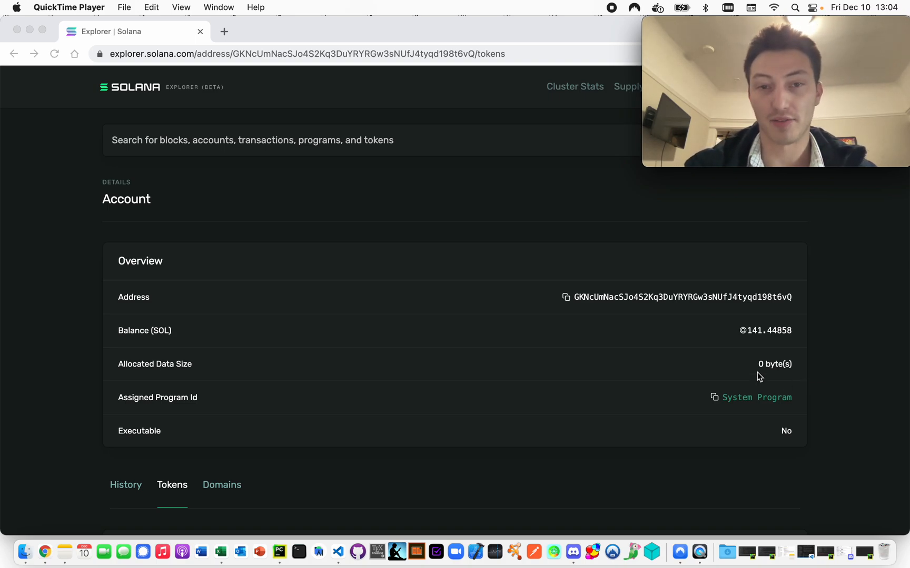
# Step: Scroll the Solana Explorer account page to review the wallet's SOL balance and token holdings
pyautogui.scroll(-3)
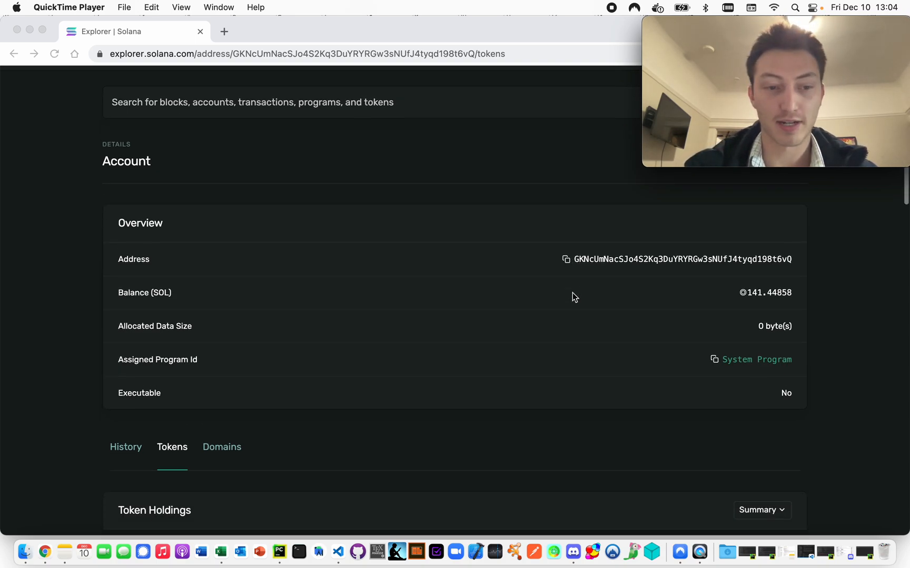
pyautogui.scroll(-3)
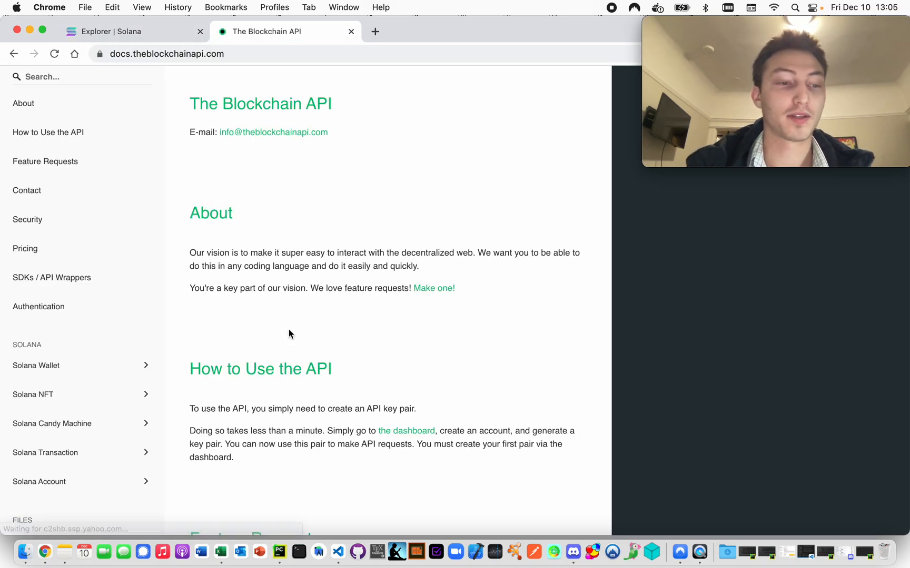
# Step: Navigate to the 'Get wallet's balance in SOL or any SPL' endpoint under Solana Wallet
pyautogui.click(36, 365)
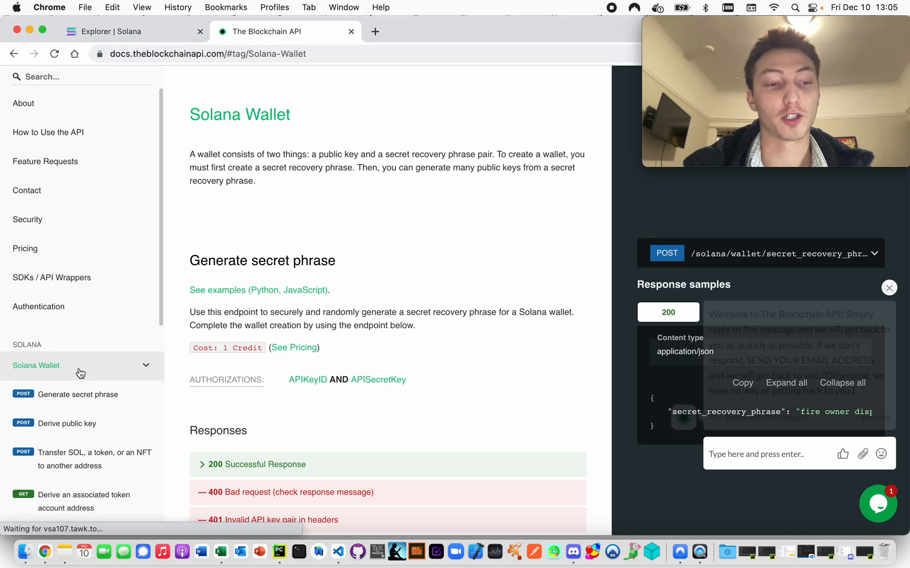
pyautogui.scroll(-3)
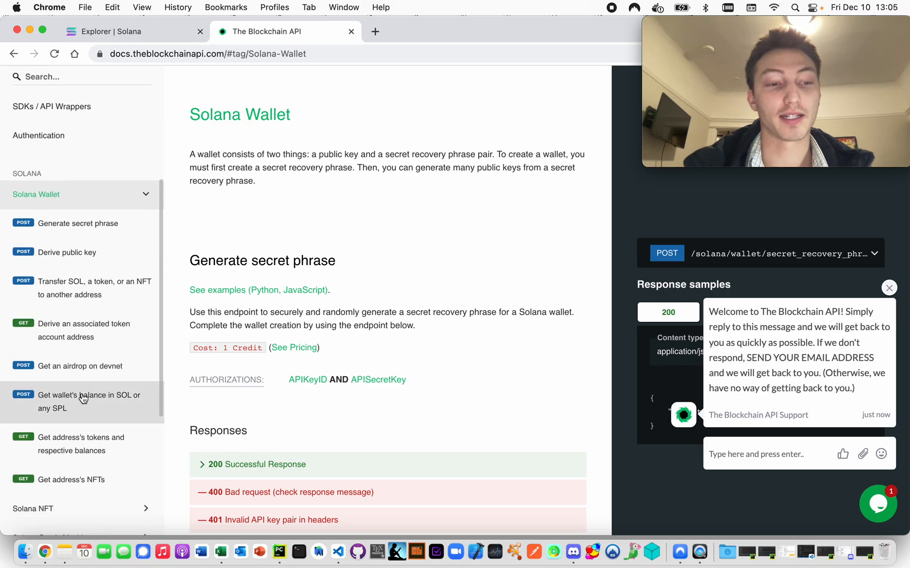
pyautogui.click(88, 402)
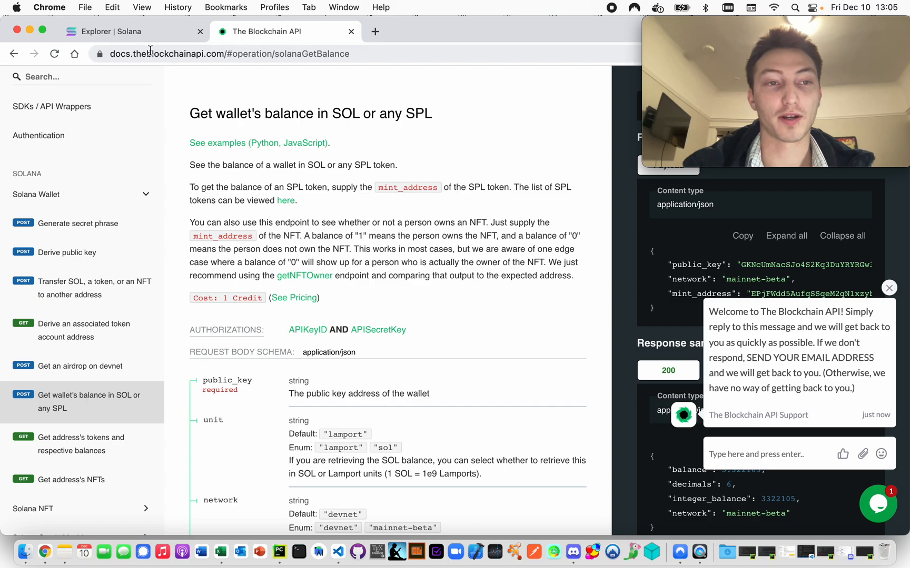
# Step: Compare against the wallet's token list in Solana Explorer, then return to the endpoint docs
pyautogui.click(116, 31)
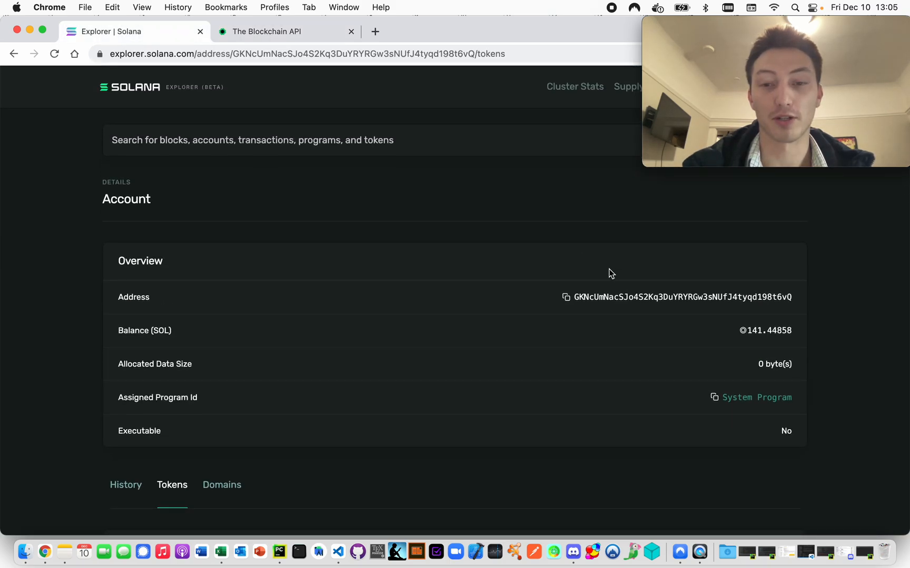
pyautogui.scroll(-3)
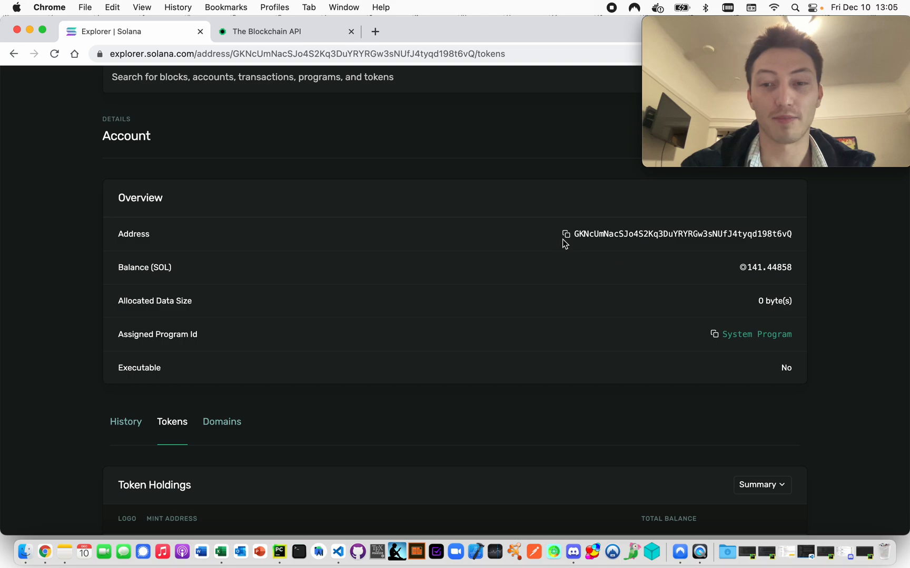
pyautogui.scroll(-3)
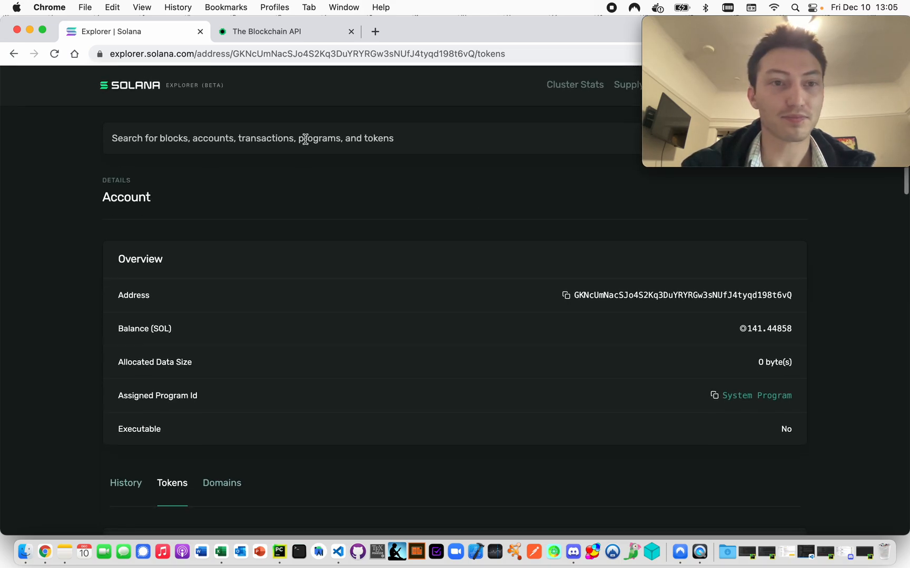
pyautogui.scroll(-3)
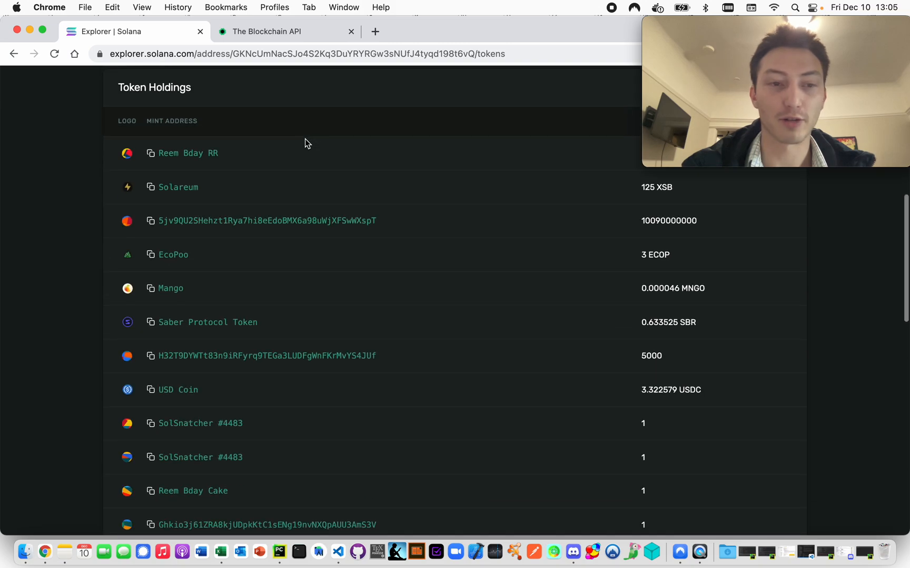
pyautogui.click(265, 31)
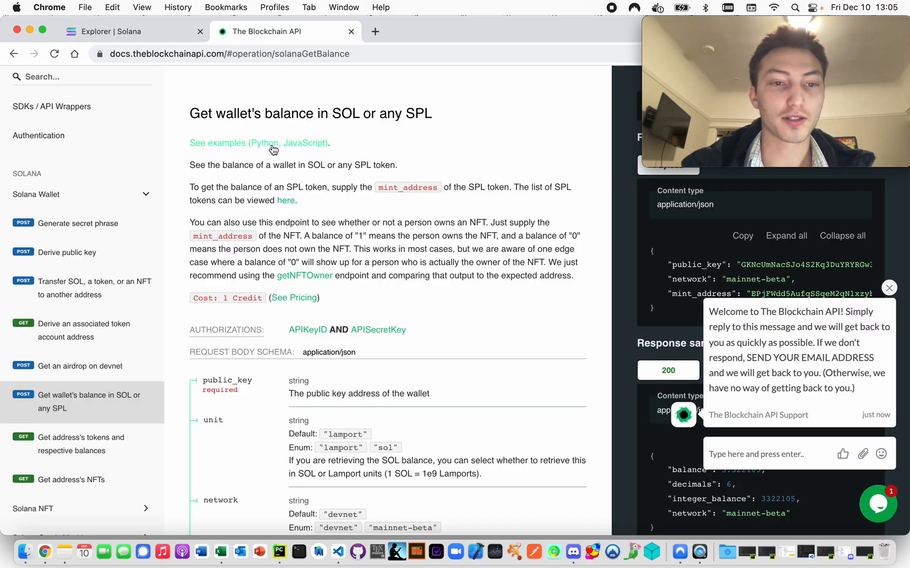
# Step: Review the request body schema and reach the get-wallet-balance examples folder on GitHub
pyautogui.moveTo(190, 186); pyautogui.dragTo(296, 200)
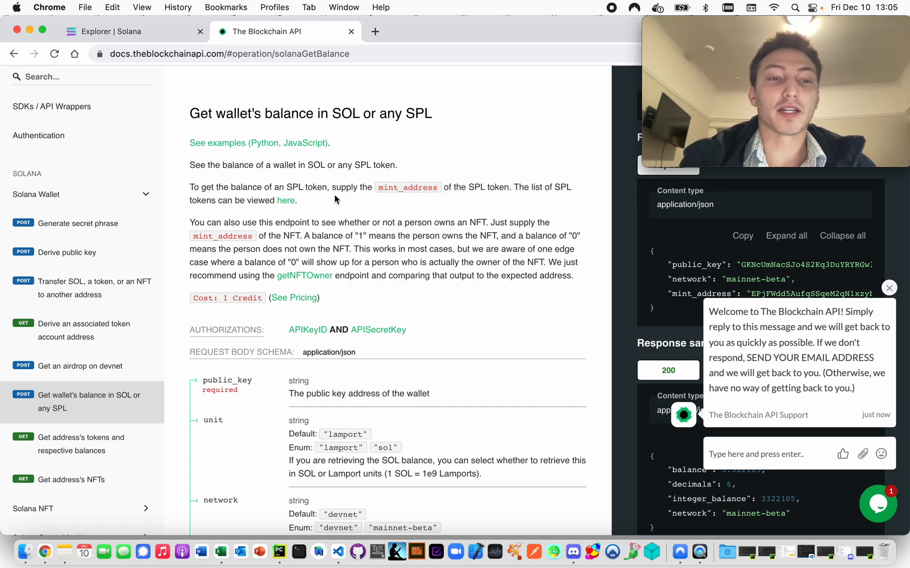
pyautogui.scroll(-3)
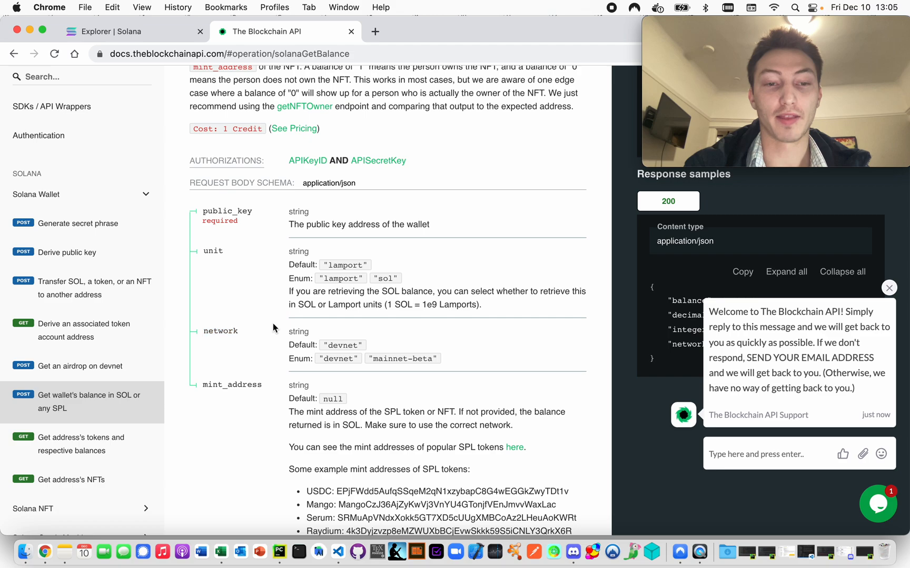
pyautogui.moveTo(357, 298)
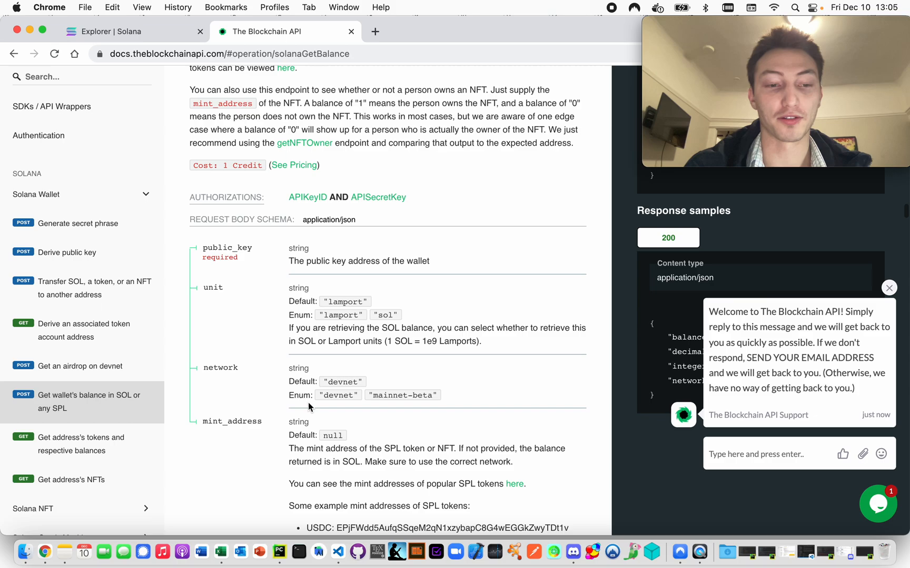
pyautogui.scroll(-3)
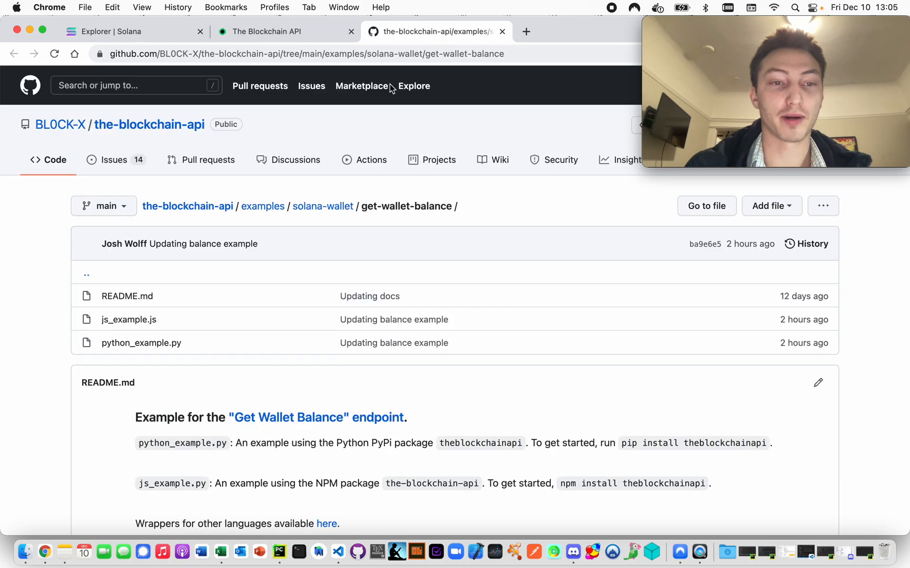
# Step: Read the get-wallet-balance README and select the package name theblockchainapi
pyautogui.scroll(-3)
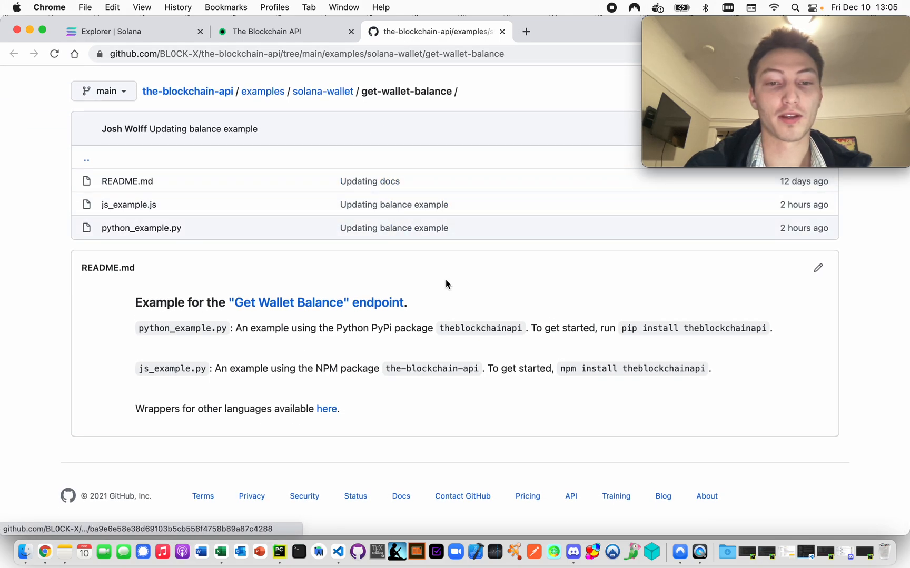
pyautogui.moveTo(301, 526)
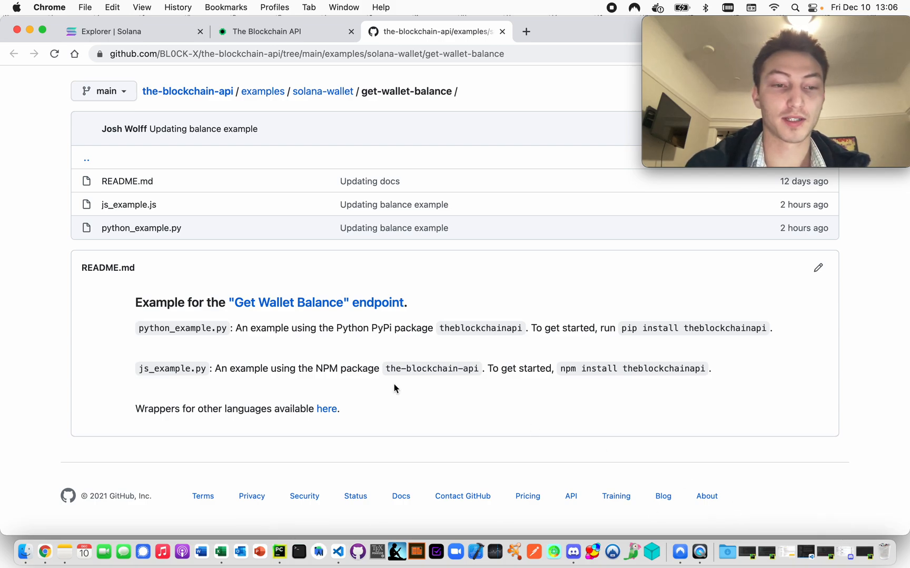
pyautogui.doubleClick(480, 328)
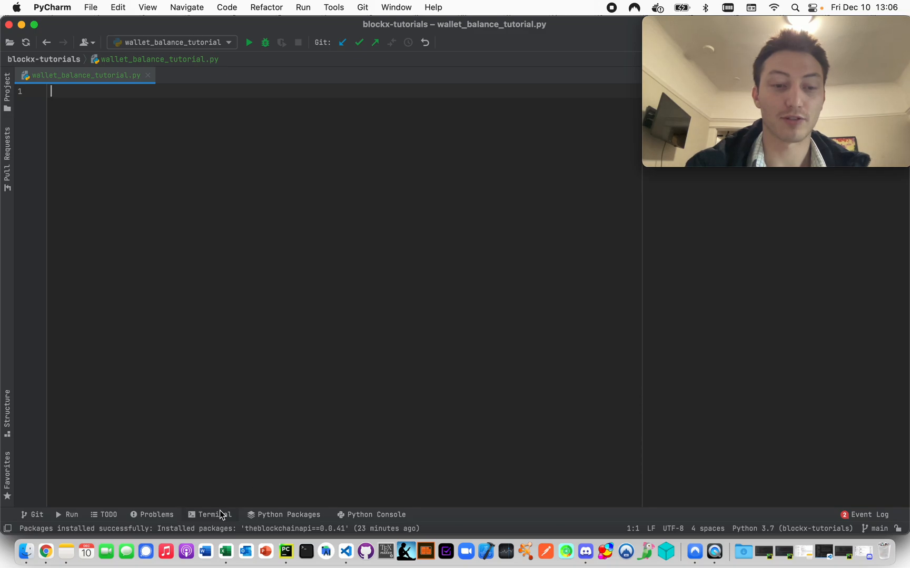
# Step: Confirm in the PyCharm terminal and package manager that theblockchainapi is already installed
pyautogui.click(214, 515)
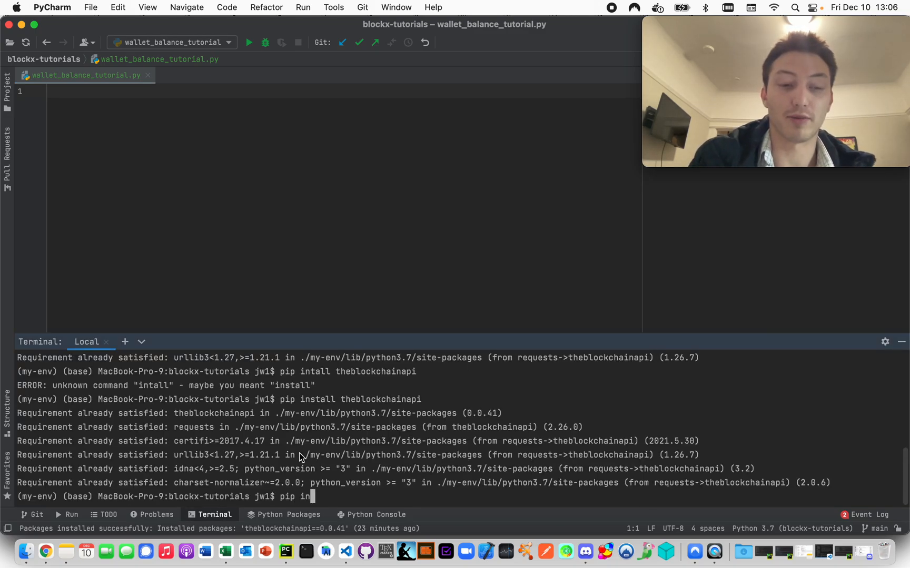
pyautogui.press('Return')
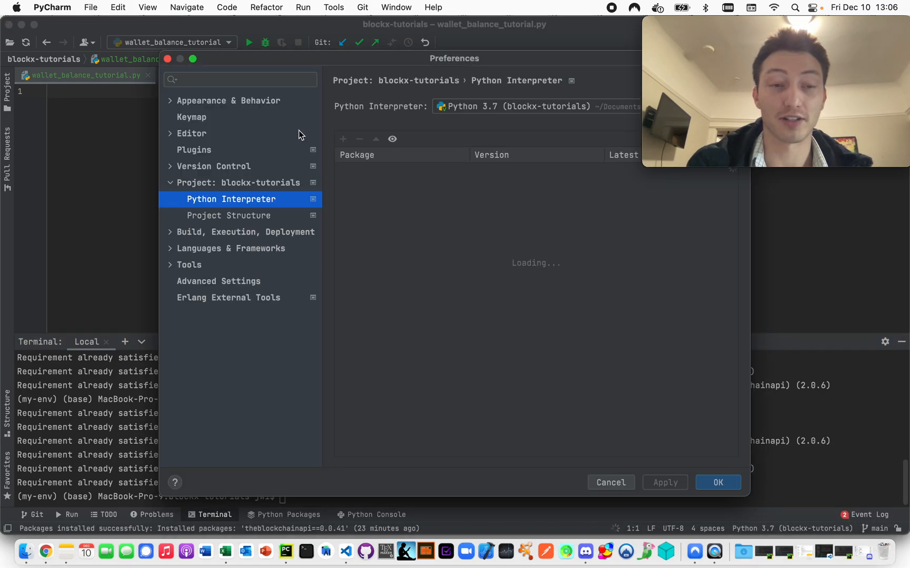
pyautogui.click(342, 139)
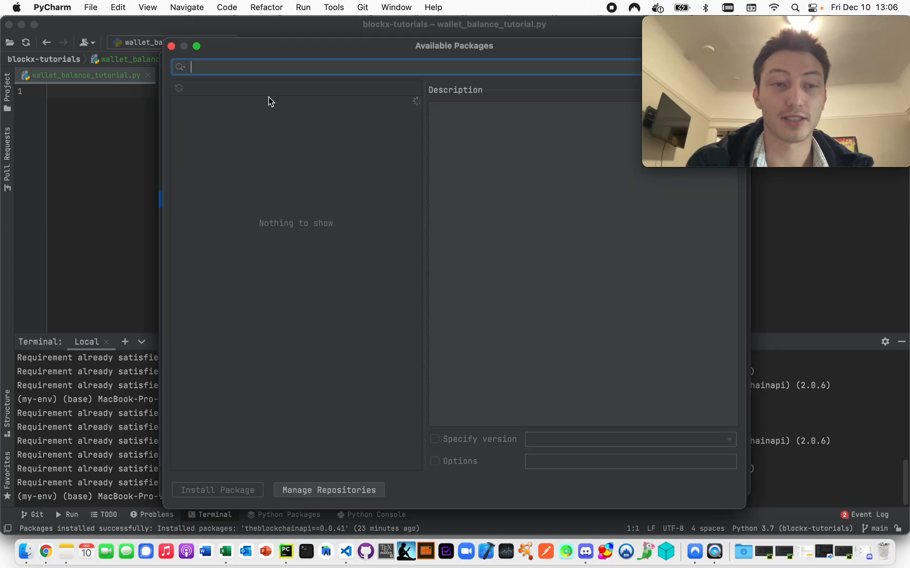
pyautogui.click(171, 46)
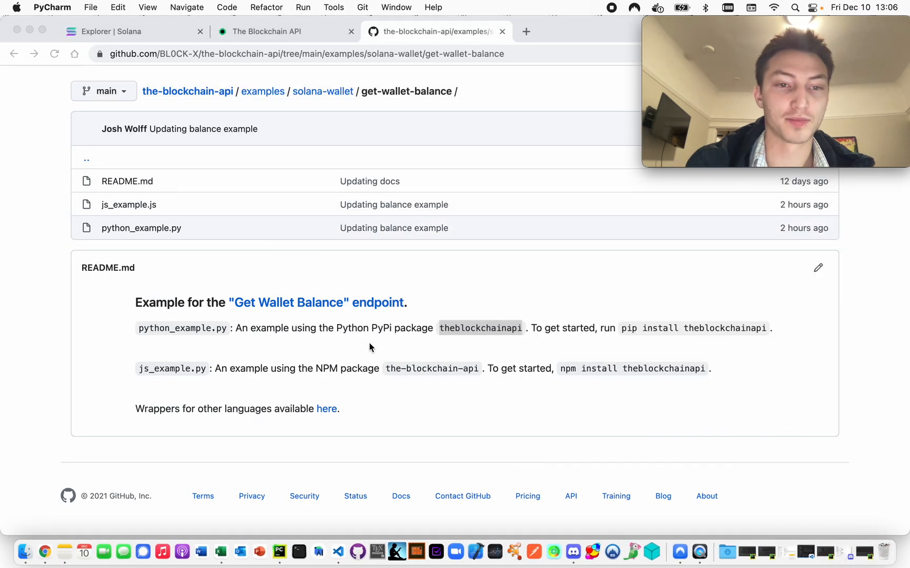
# Step: Read through python_example.py's SOL, USDC and NFT balance calls on GitHub
pyautogui.click(141, 228)
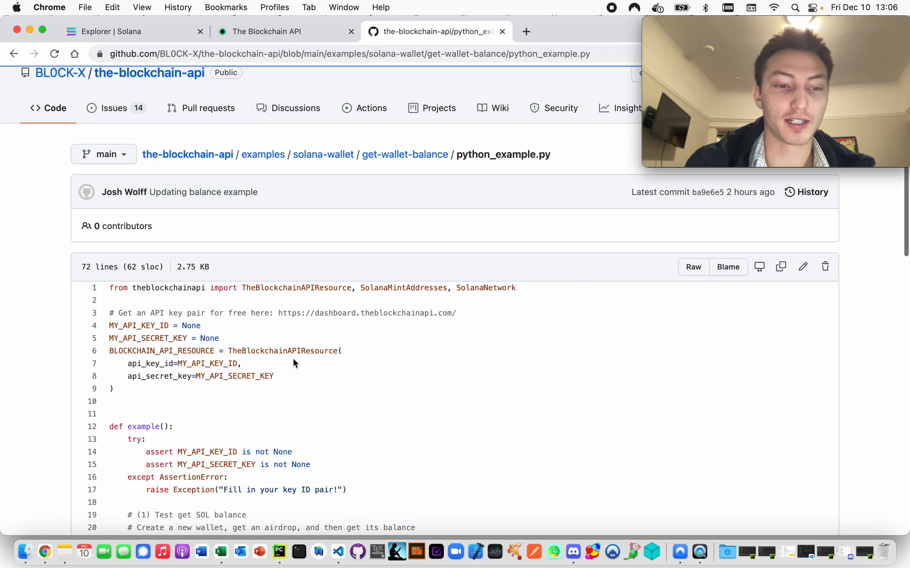
pyautogui.scroll(-3)
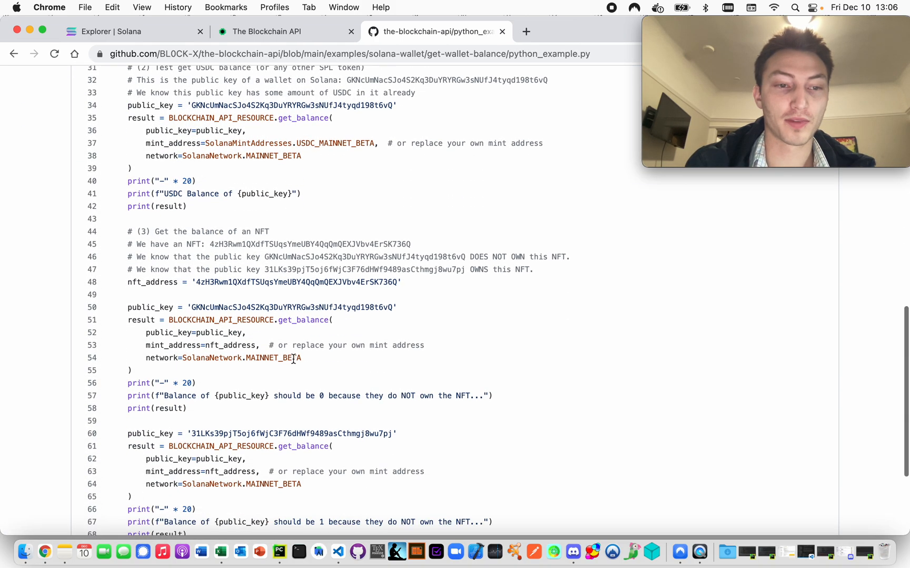
pyautogui.scroll(3)
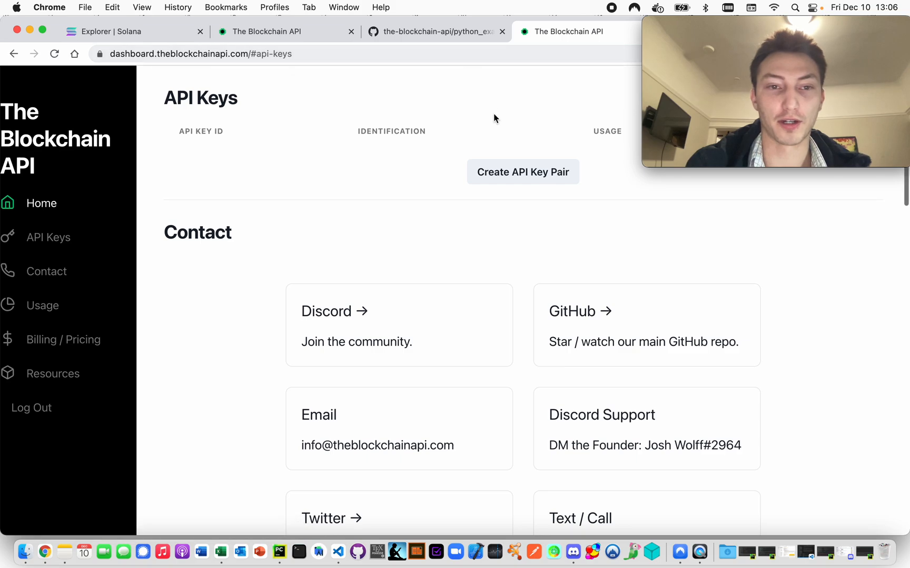
# Step: Generate a new API key pair on The Blockchain API dashboard
pyautogui.click(521, 172)
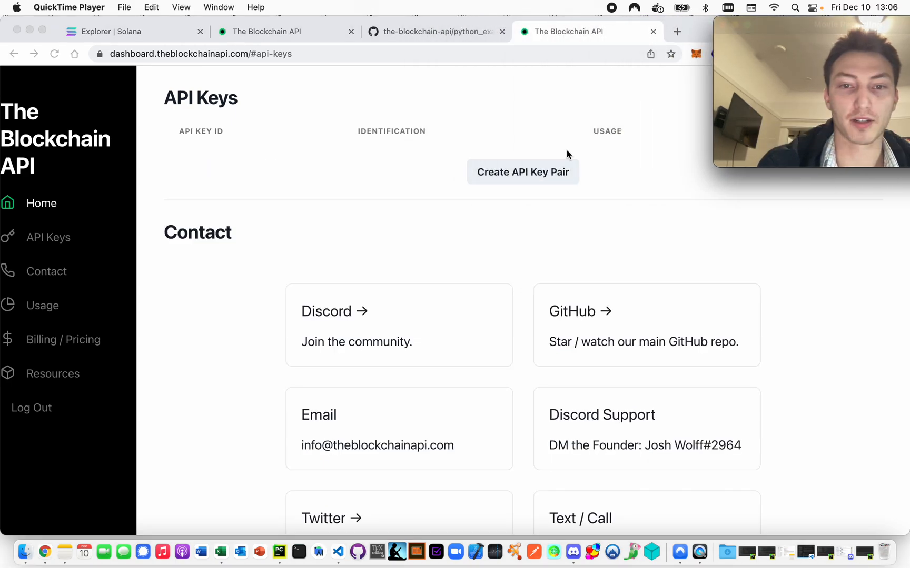
pyautogui.click(521, 171)
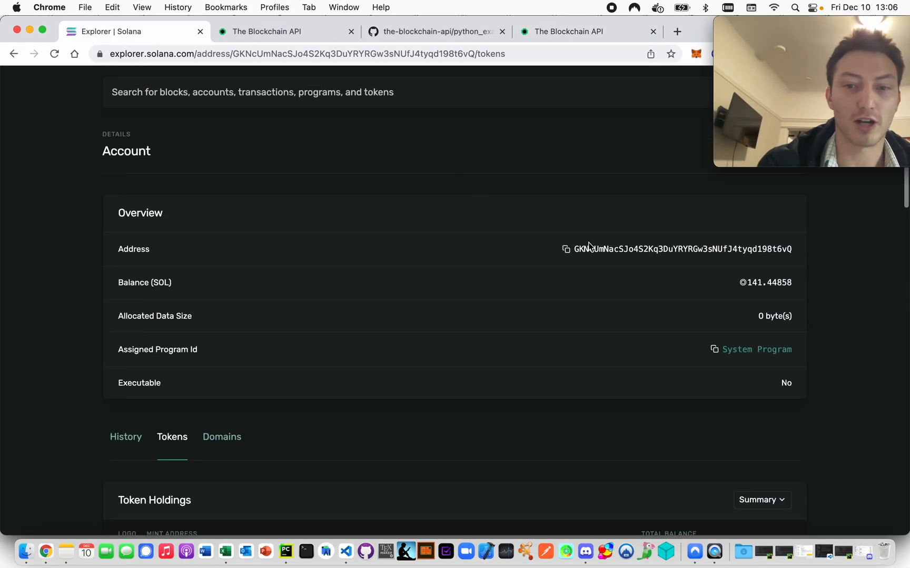
pyautogui.moveTo(688, 265)
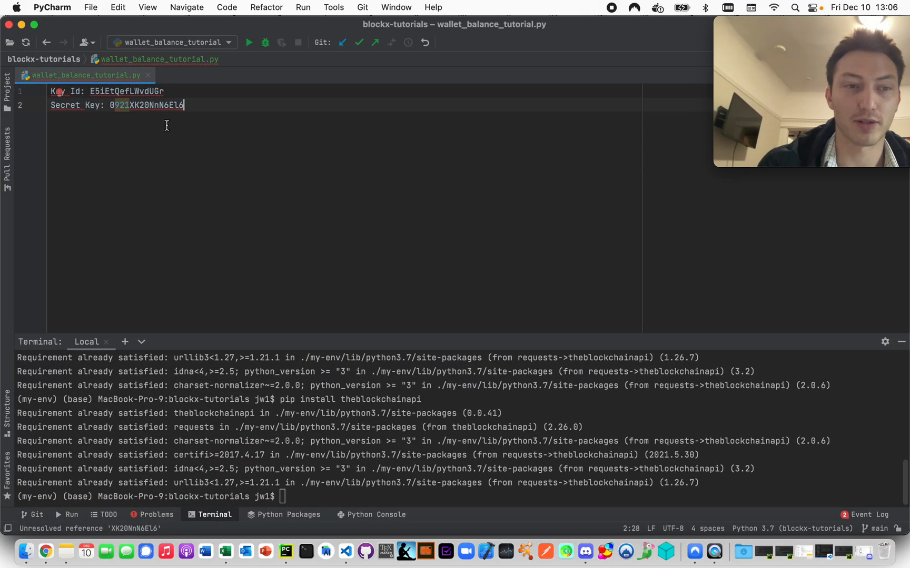
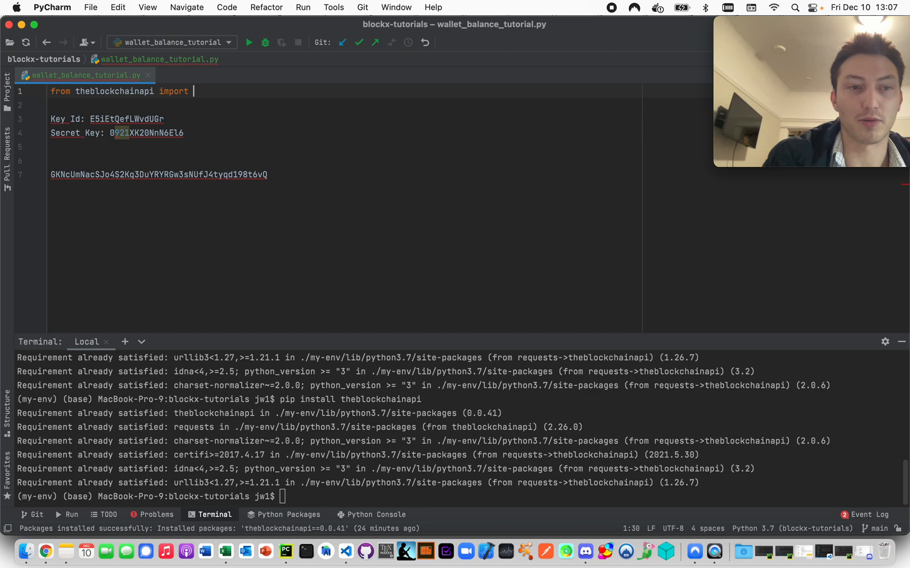
# Step: Paste the wallet address and import TheBlockchainAPIResource and SolanaNetwork from theblockchainapi
pyautogui.write('TheBlockchainAPIResource,')
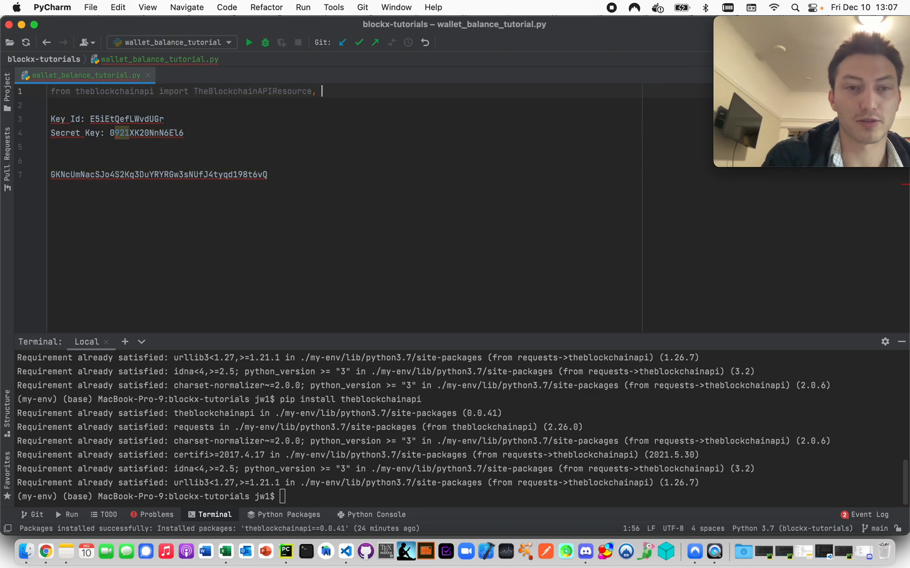
pyautogui.write('SolanaNetwork')
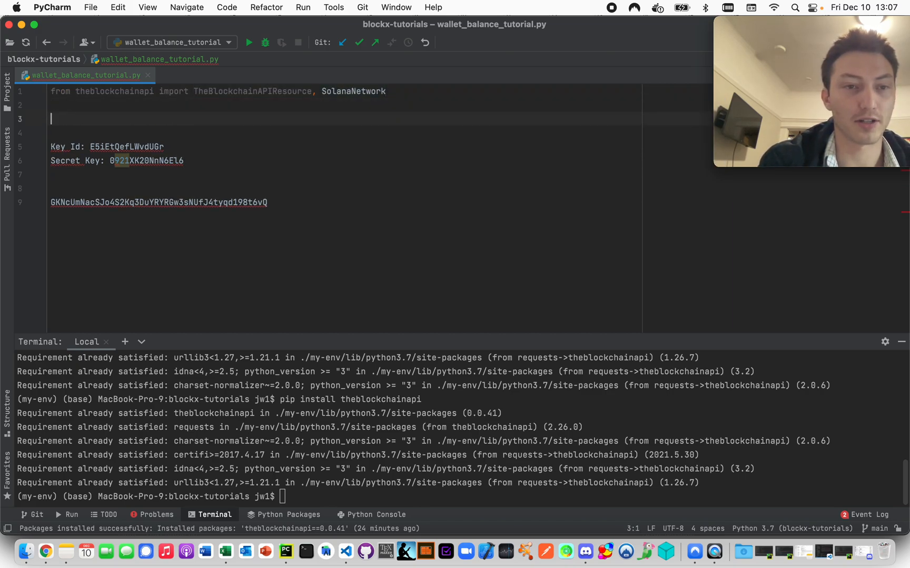
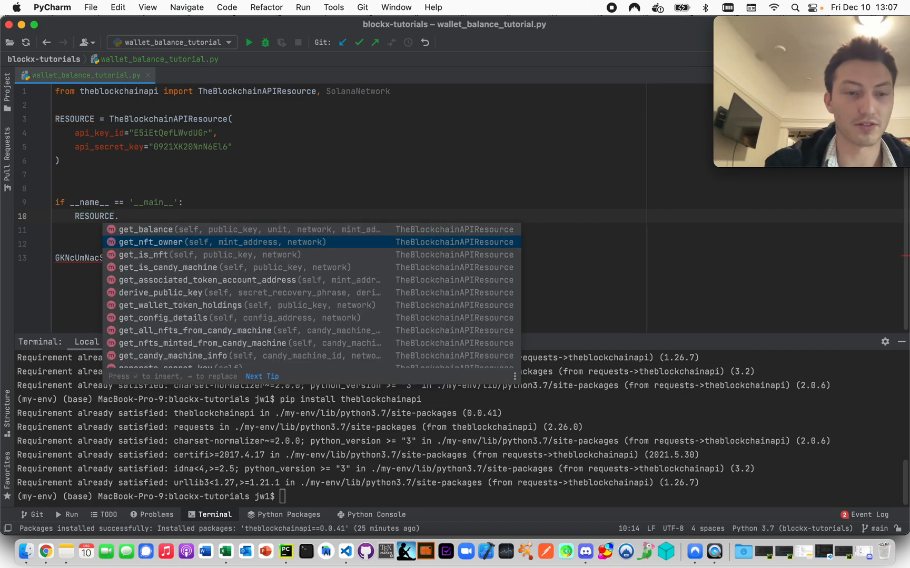
# Step: Call RESOURCE.get_balance with public_key set to the wallet address inside the main block
pyautogui.doubleClick(150, 242)
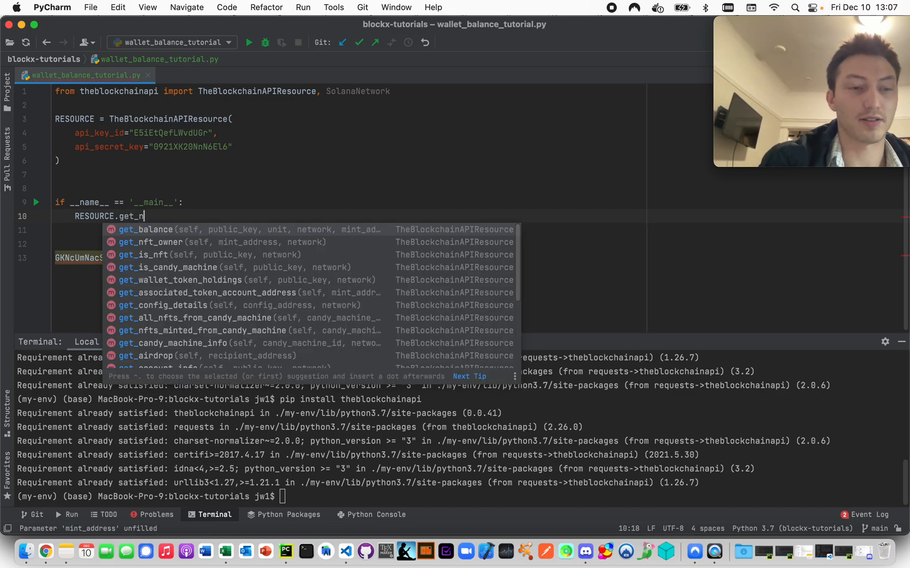
pyautogui.click(145, 230)
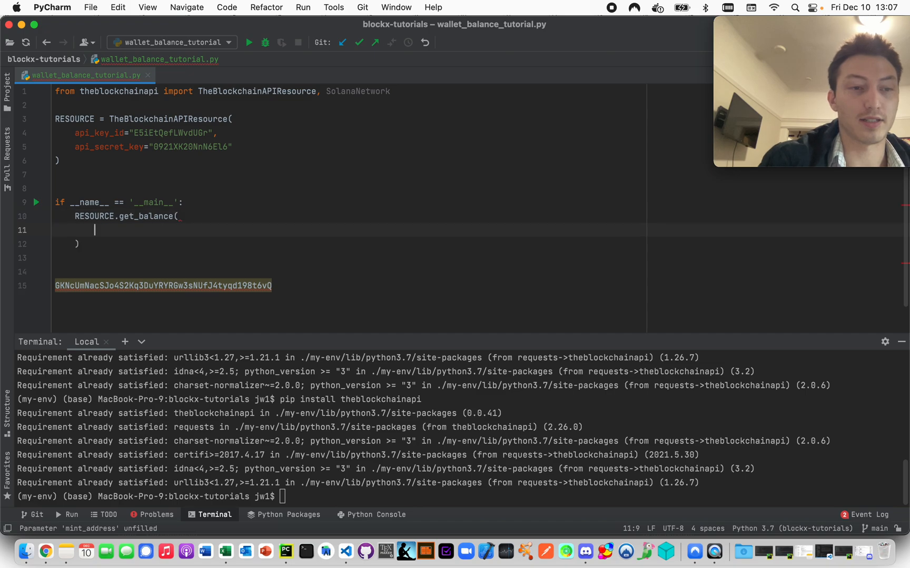
pyautogui.write('public_key=')
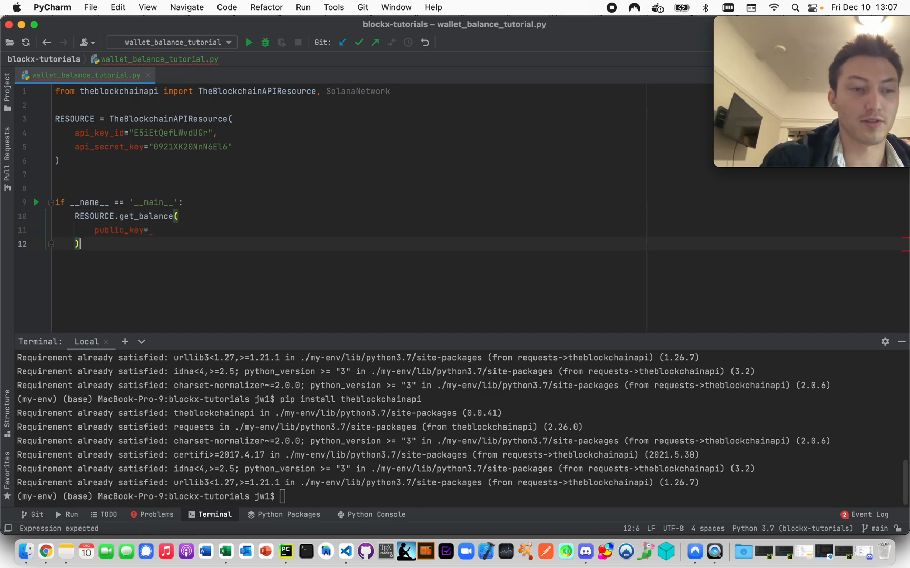
pyautogui.write(';')
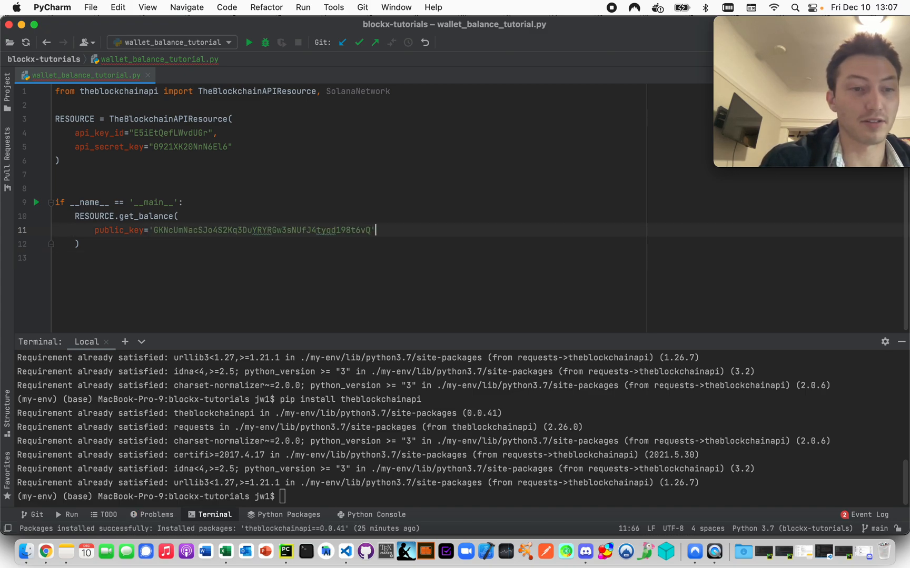
# Step: Store the call in result, print it, and run the script, returning 0.0 lamports on devnet
pyautogui.click(55, 188)
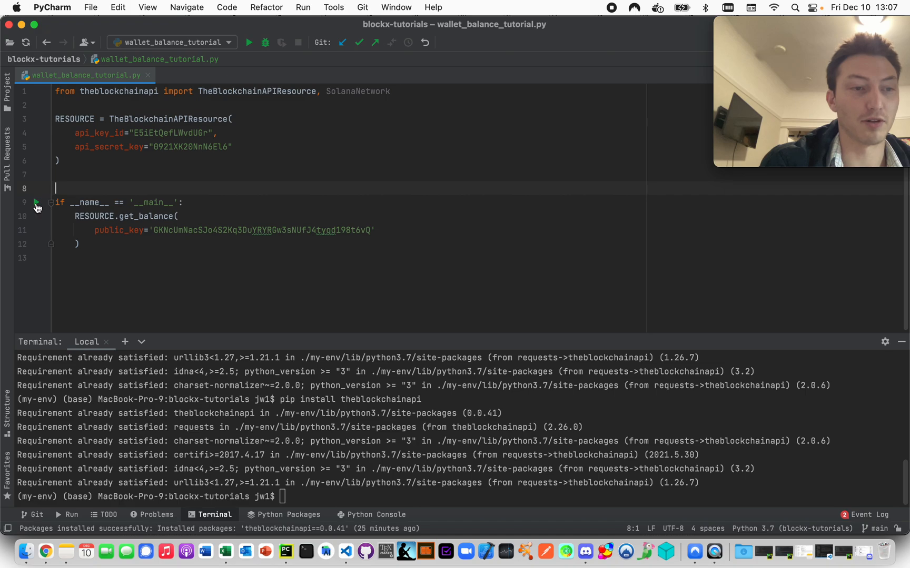
pyautogui.write('result =')
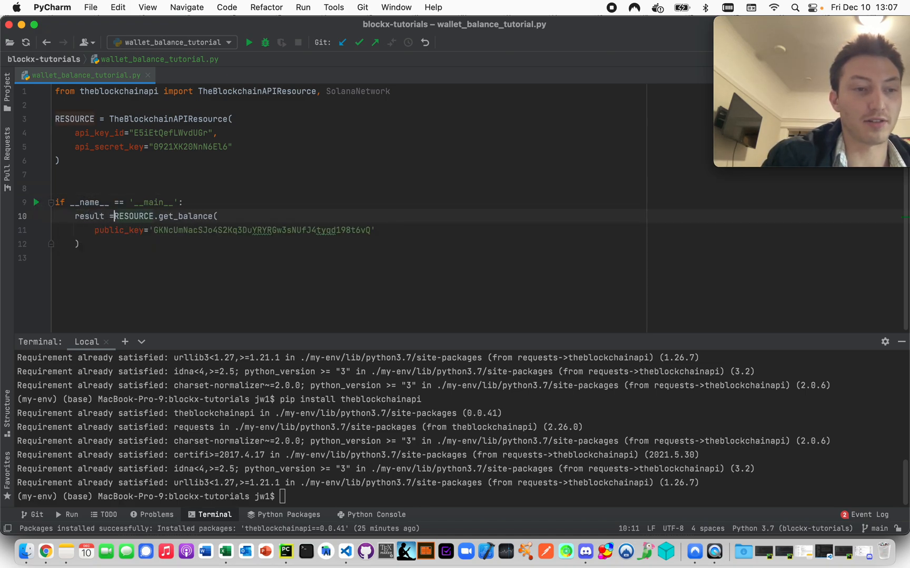
pyautogui.write('print(r')
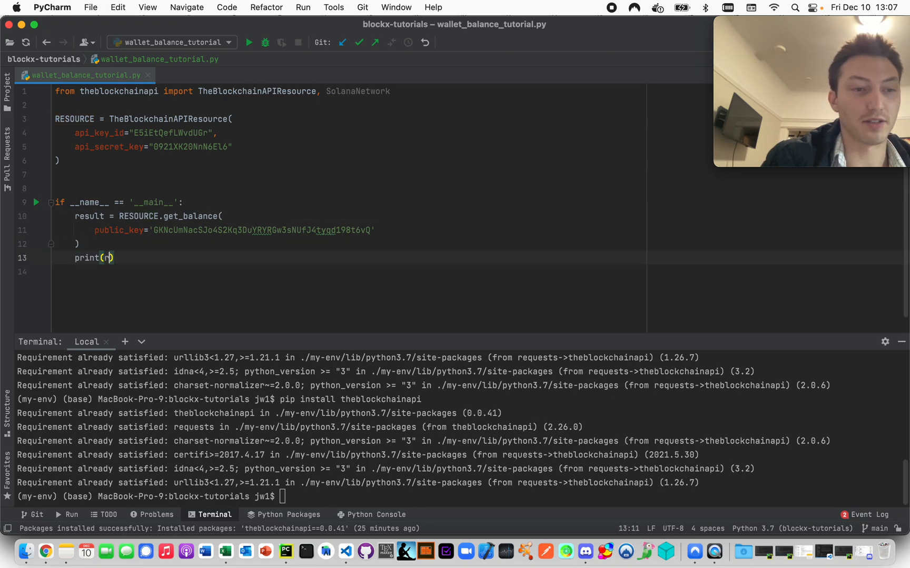
pyautogui.write('esult')
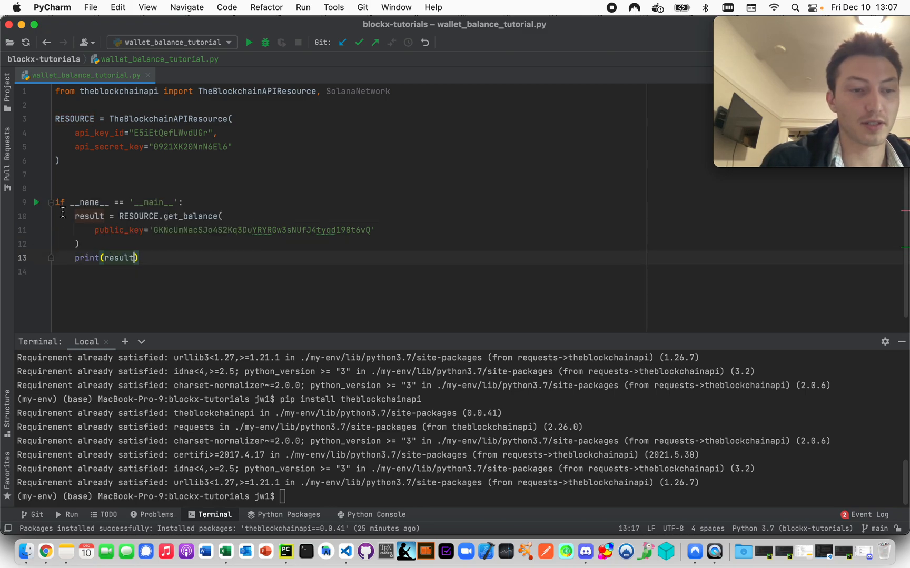
pyautogui.click(248, 42)
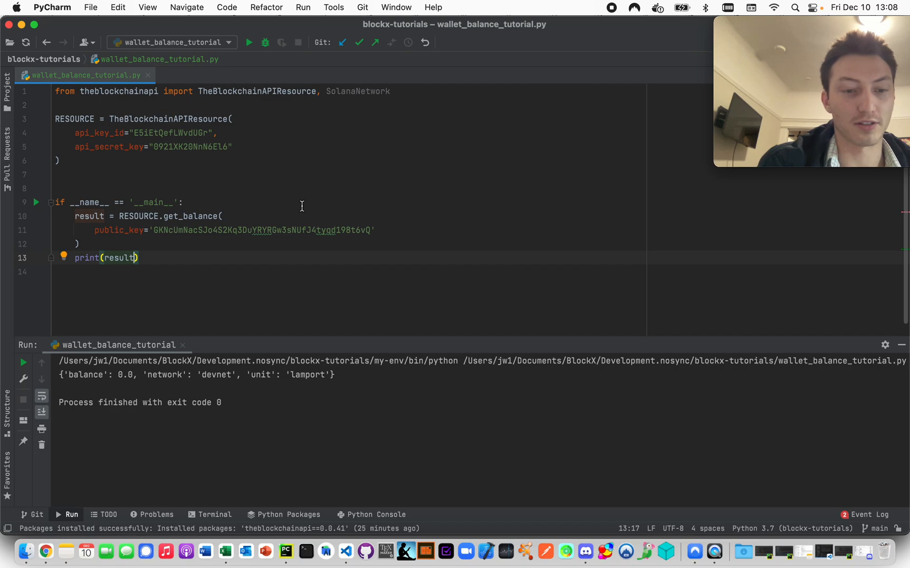
# Step: Add network=SolanaNetwork.MAINNET_BETA for 141341345000.0 lamports and start a mint_address= argument
pyautogui.doubleClick(357, 91)
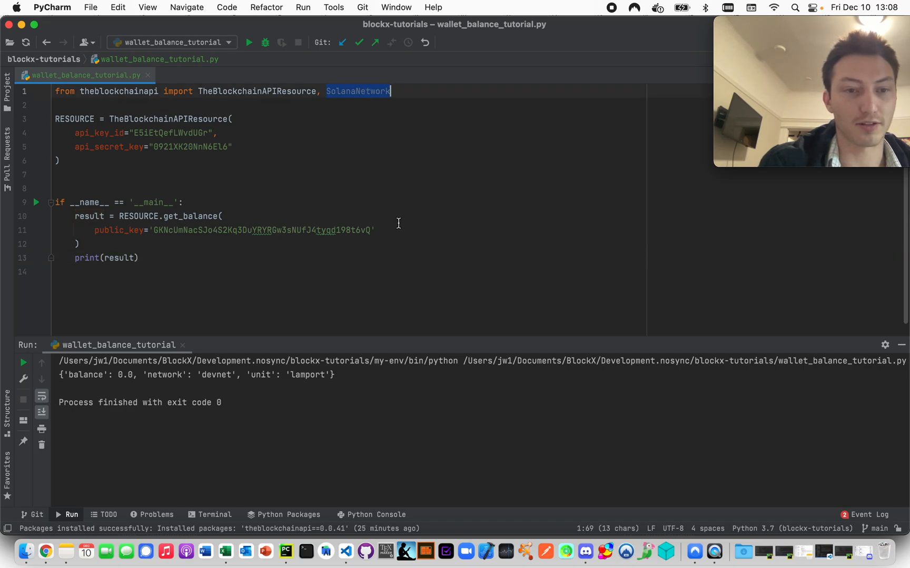
pyautogui.write('networ')
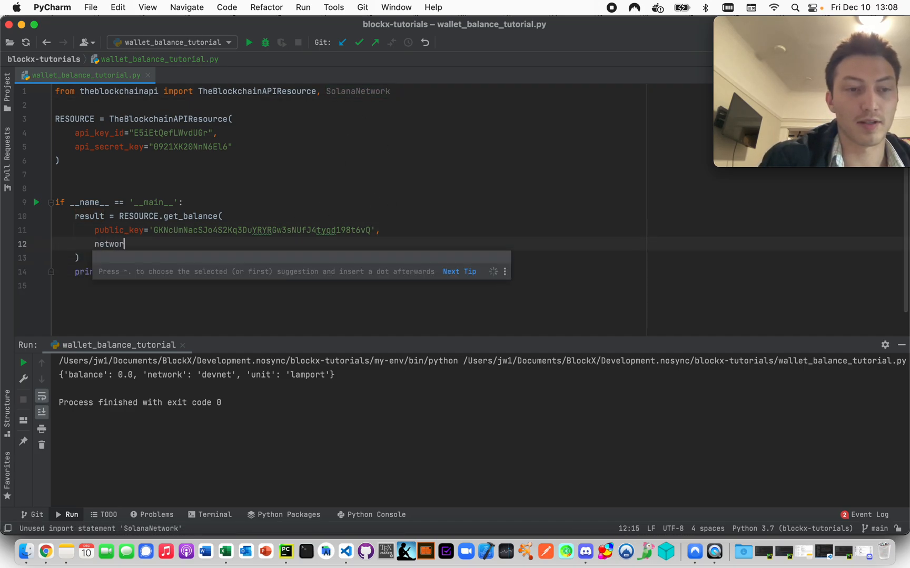
pyautogui.write('k=SolanaNetwork.')
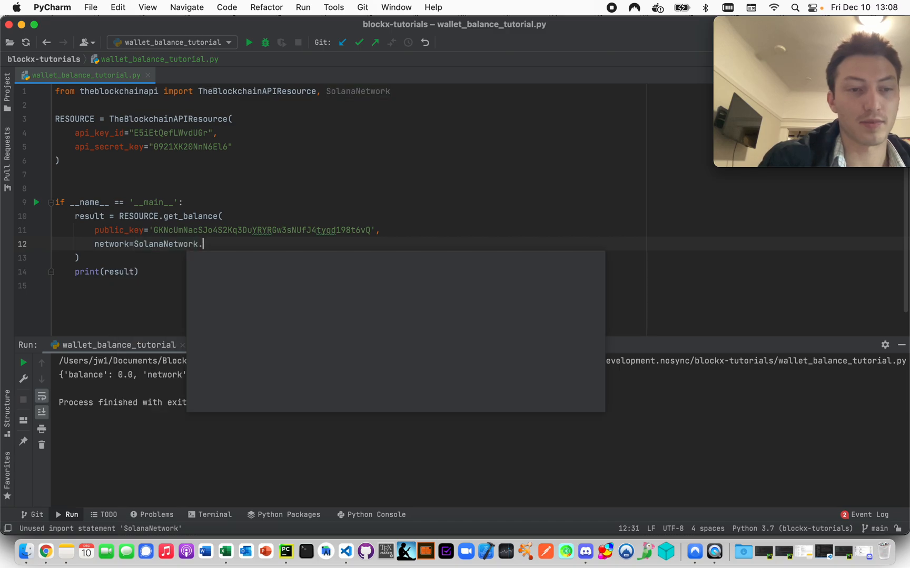
pyautogui.write('MAINNET_BETA')
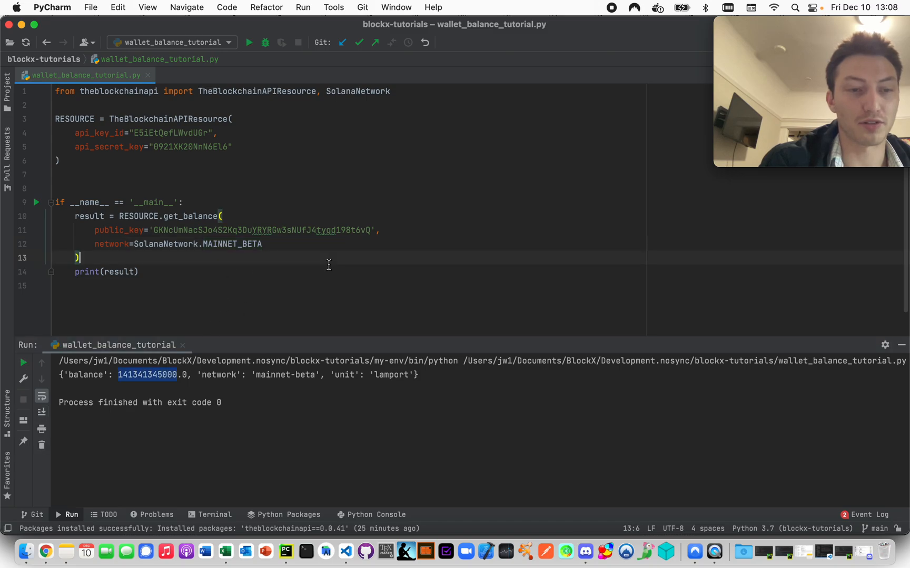
pyautogui.write('mi')
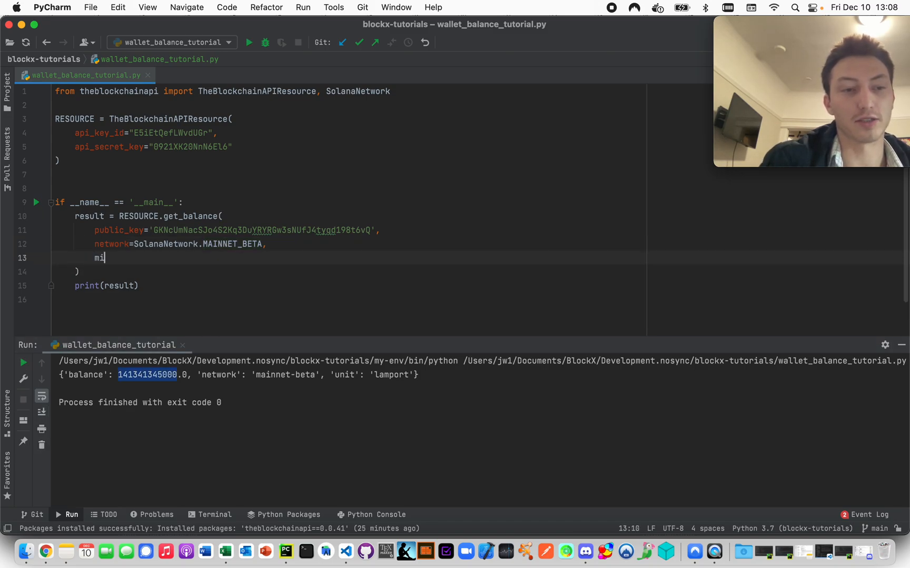
pyautogui.write('nt_address=')
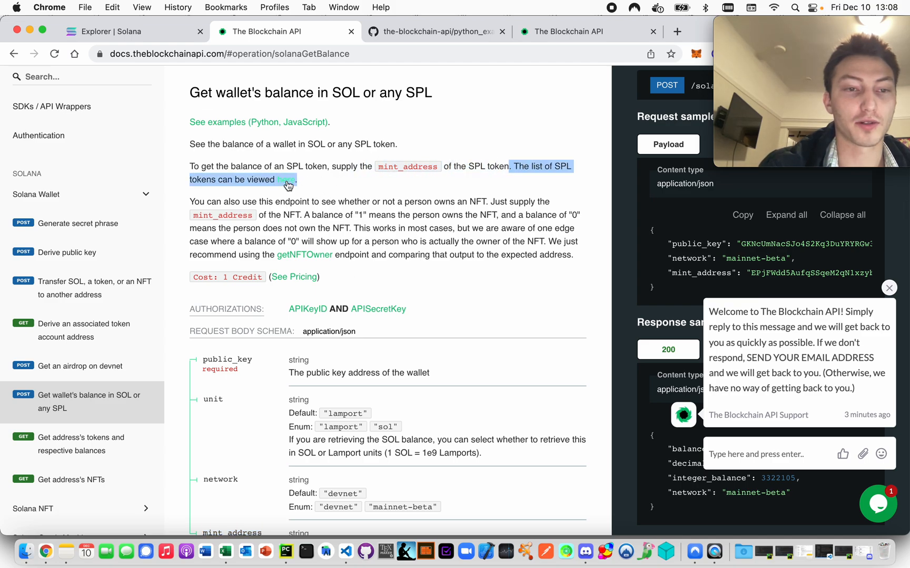
# Step: Search the Solana SPL token list JSON for the USDC entry
pyautogui.click(284, 180)
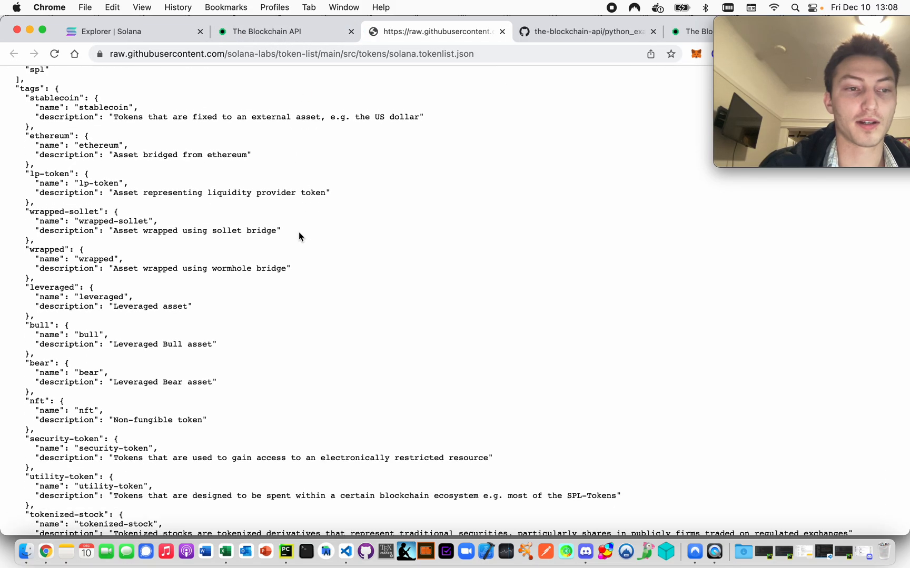
pyautogui.scroll(-3)
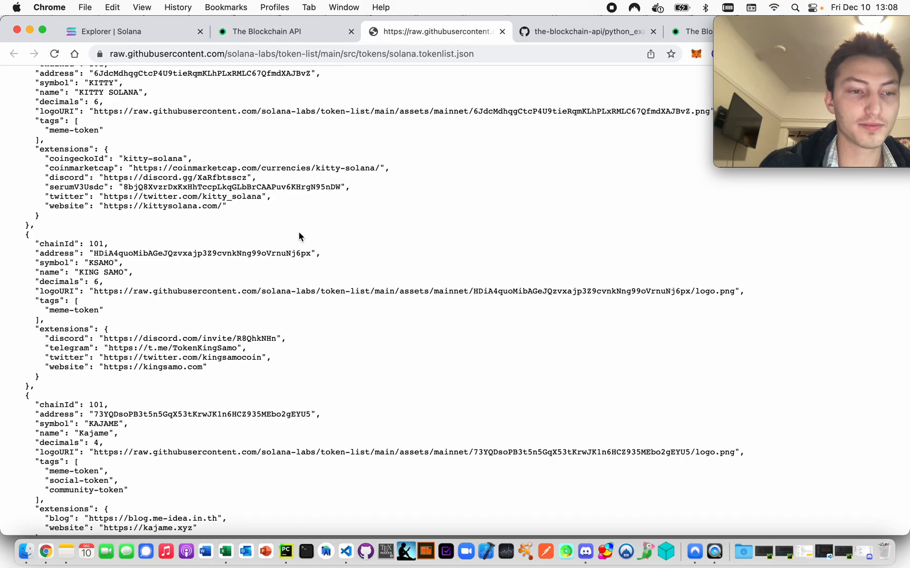
pyautogui.write('USDC')
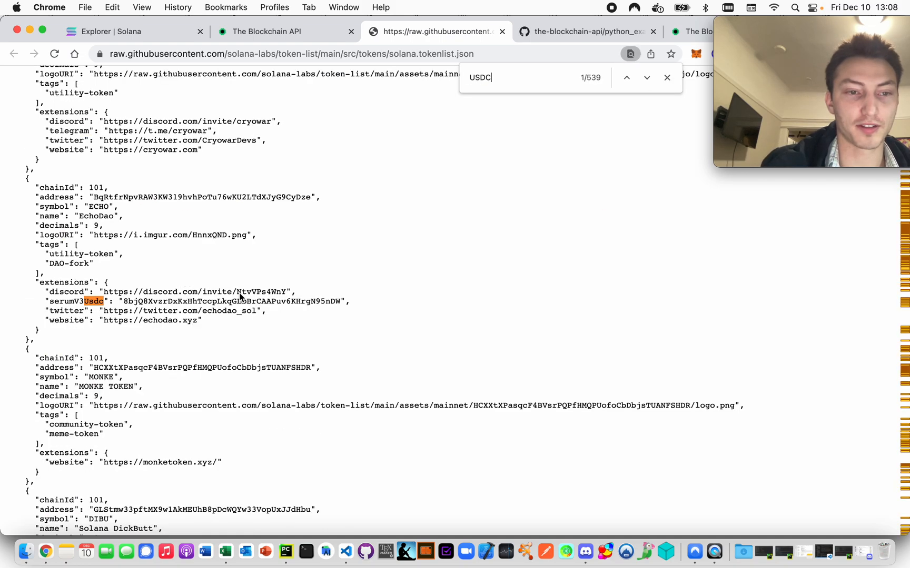
pyautogui.click(646, 77)
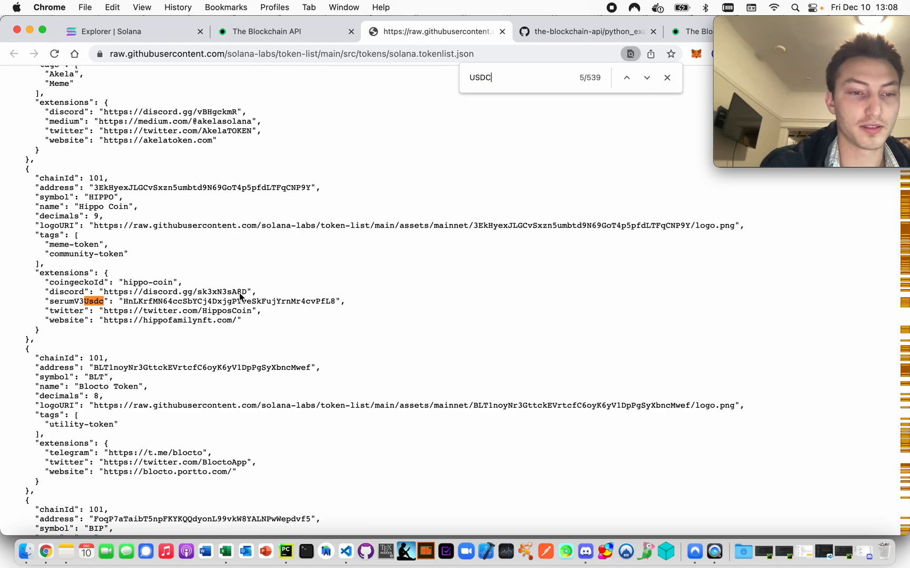
pyautogui.click(645, 77)
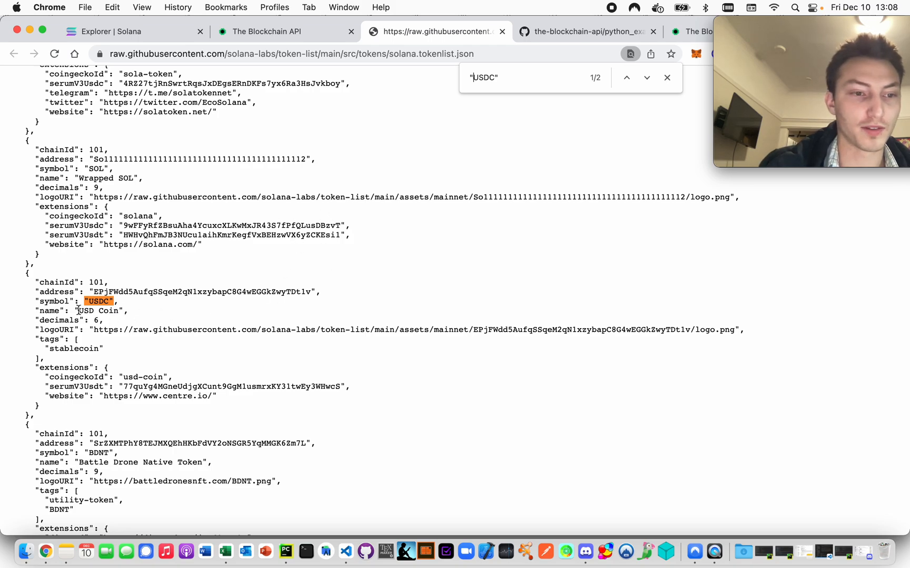
# Step: Copy USDC's mint address EPjFWdd5AufqSSqeM2qN1xzybapC8G4wEGGkZwyTDt1v and return to the wallet's Explorer page
pyautogui.doubleClick(203, 291)
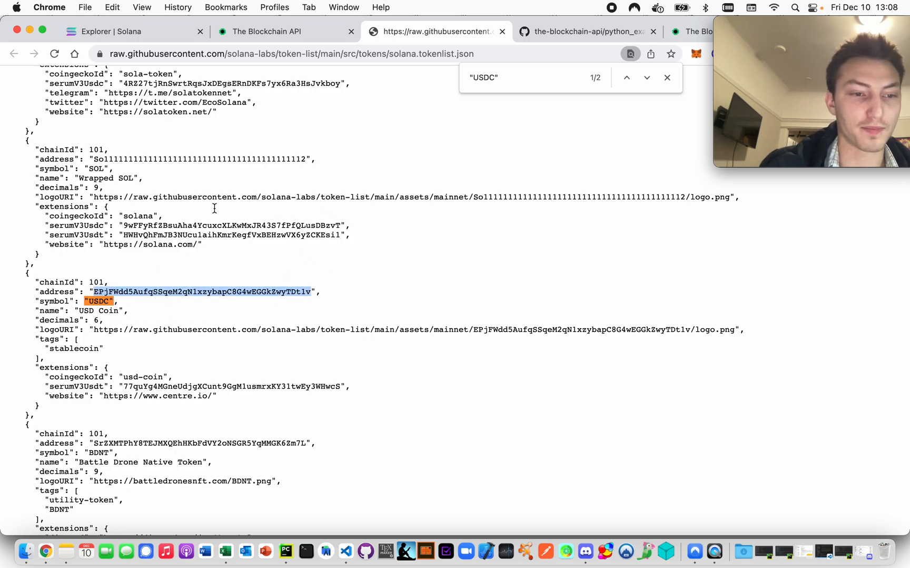
pyautogui.click(116, 31)
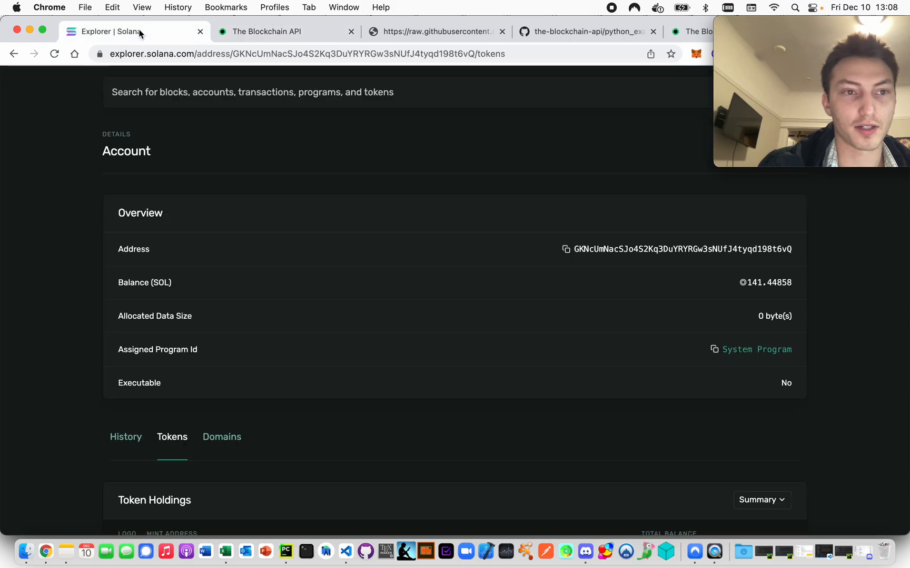
# Step: Confirm the wallet holds 3.322579 USD Coin in Token Holdings, then return to PyCharm
pyautogui.scroll(-3)
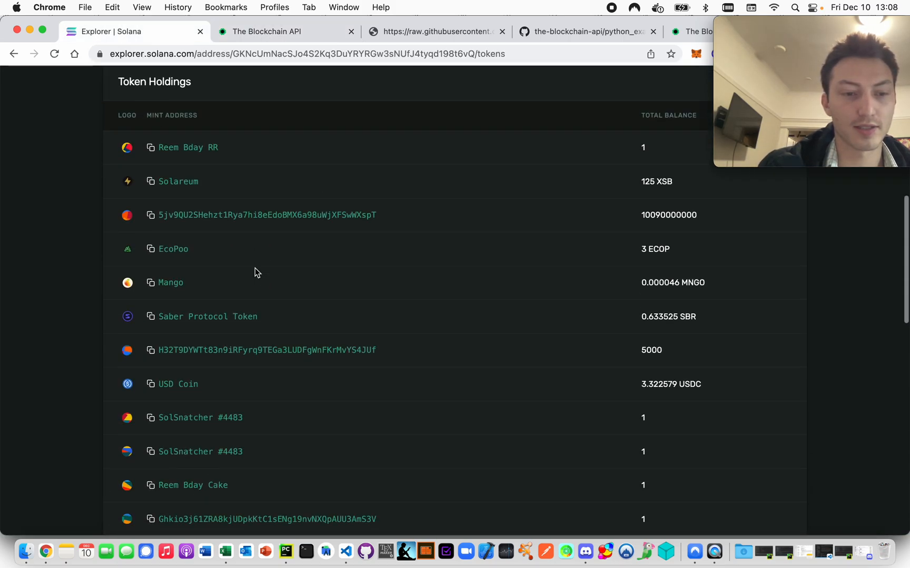
pyautogui.click(149, 384)
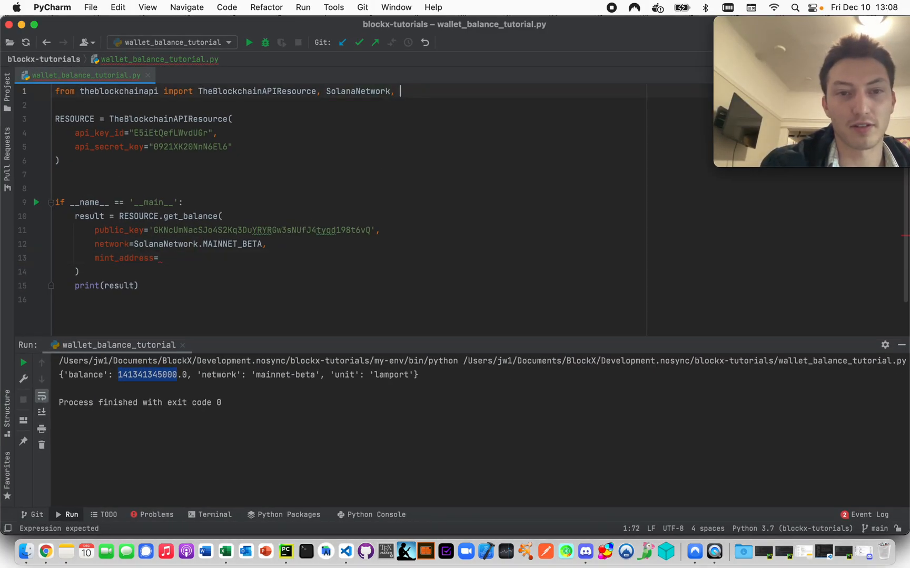
# Step: Set mint_address to the USDC mint so the rerun reports balance 3.322579 with 6 decimals
pyautogui.write('Sola')
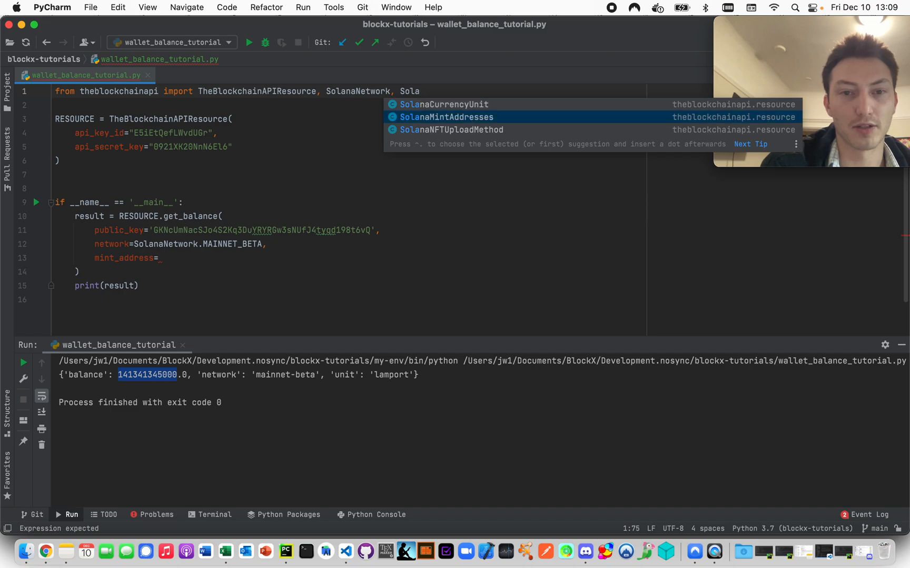
pyautogui.write('Sol')
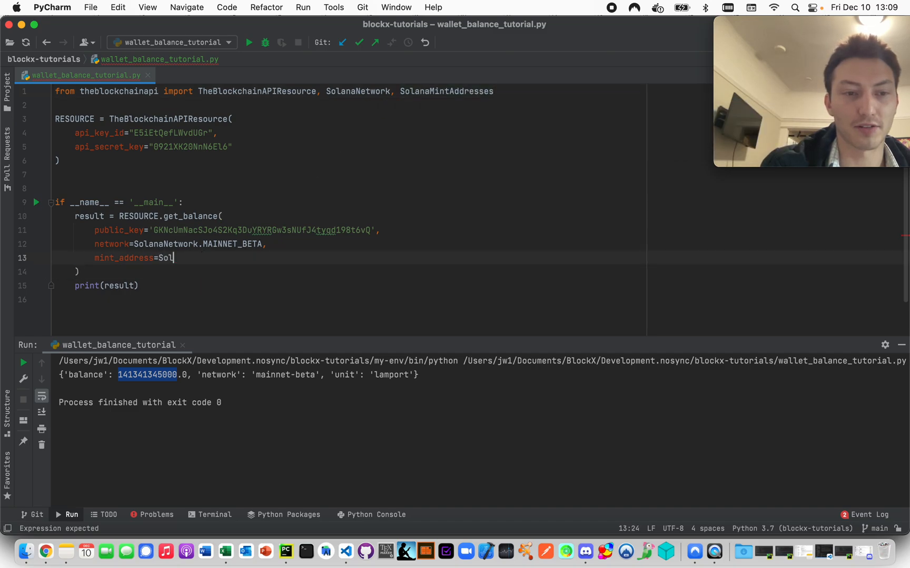
pyautogui.write('anaMintAddresses.')
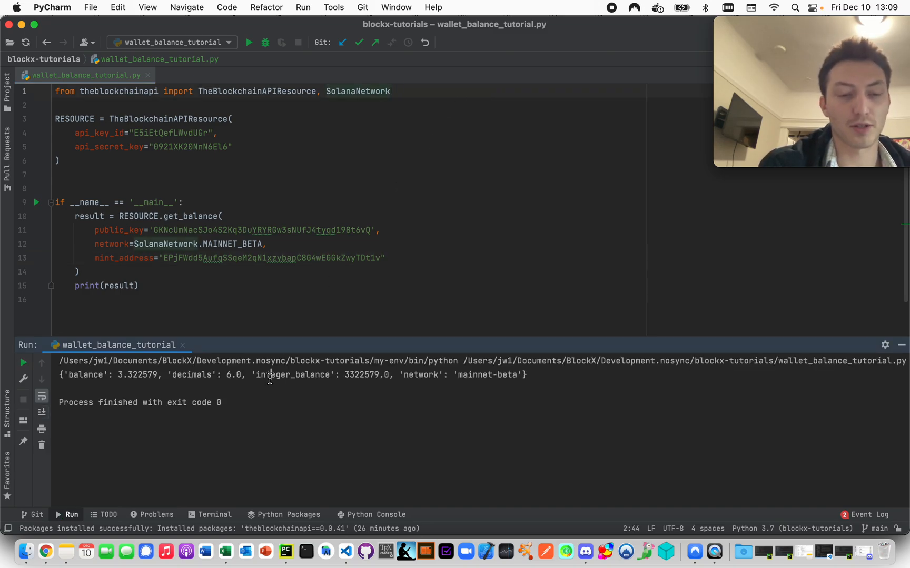
# Step: Highlight integer_balance 3322579.0 and decimals 6.0 in the USDC run output
pyautogui.doubleClick(362, 375)
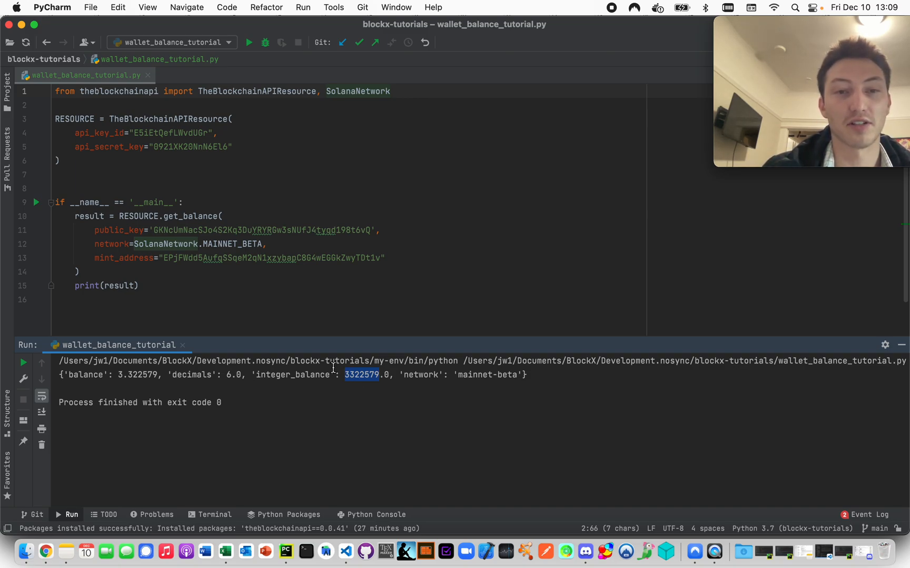
pyautogui.doubleClick(292, 375)
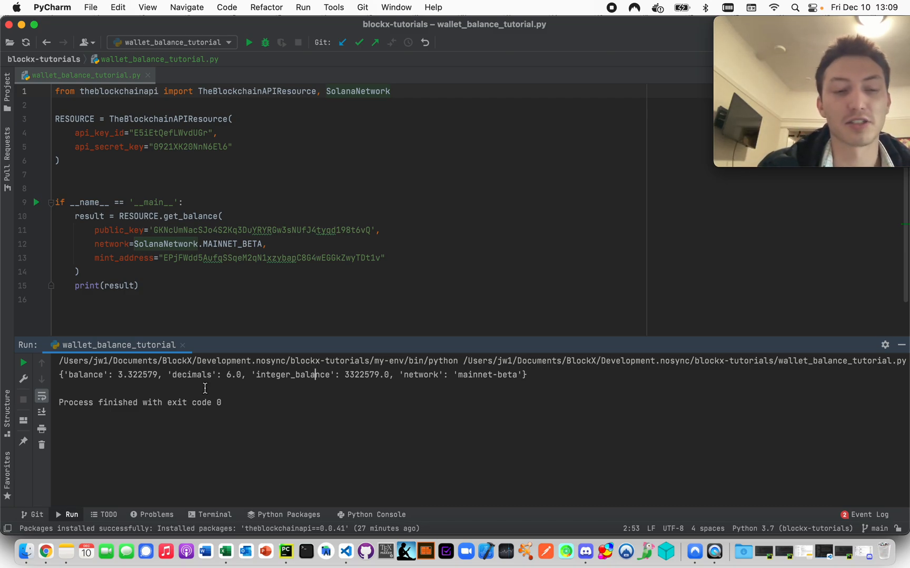
pyautogui.doubleClick(232, 375)
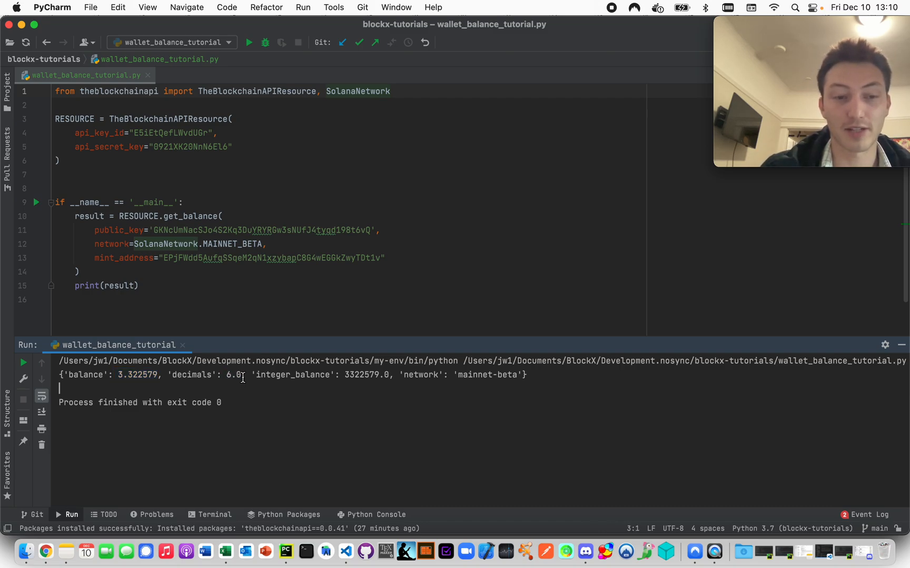
pyautogui.doubleClick(191, 374)
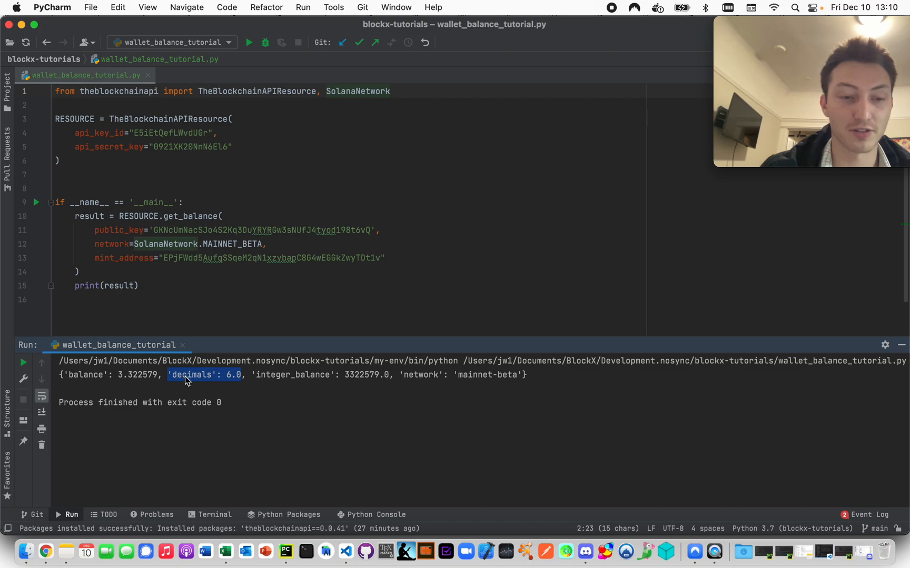
pyautogui.moveTo(265, 374)
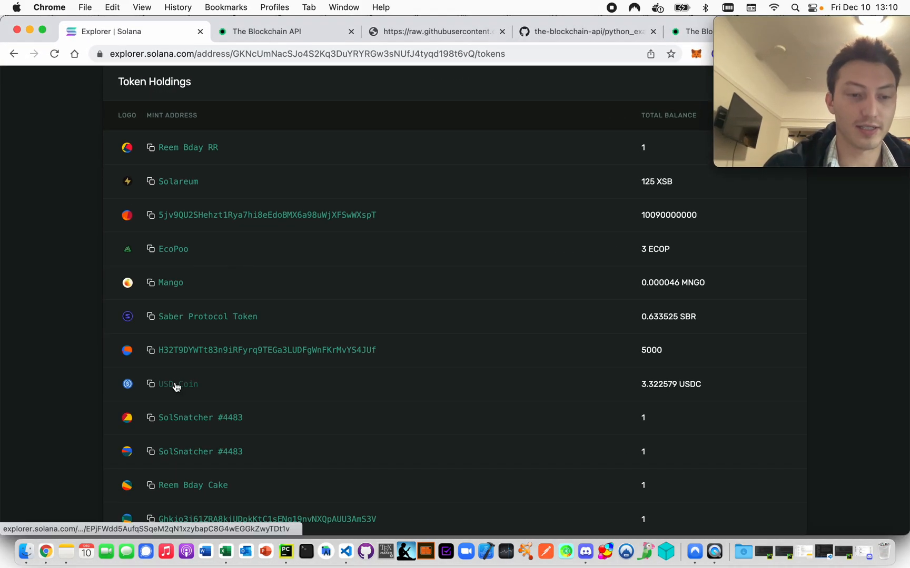
# Step: From Token Holdings, bring up the SolSnatcher #4483 NFT's account page for its mint address
pyautogui.click(149, 181)
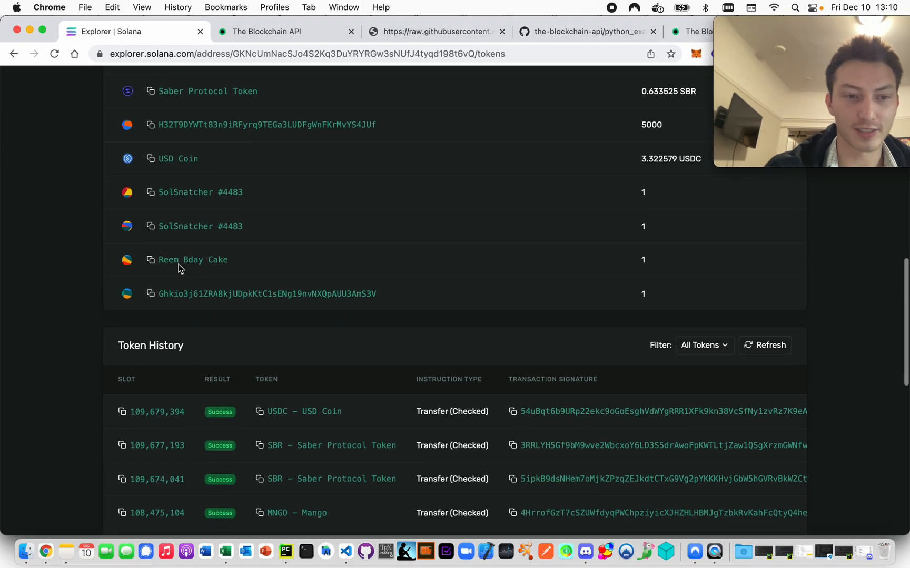
pyautogui.click(150, 226)
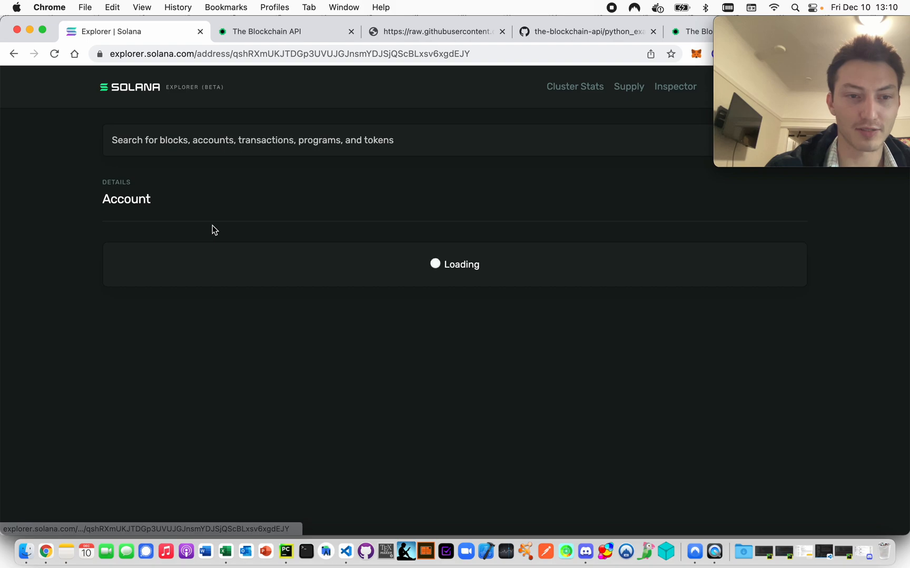
pyautogui.moveTo(257, 280)
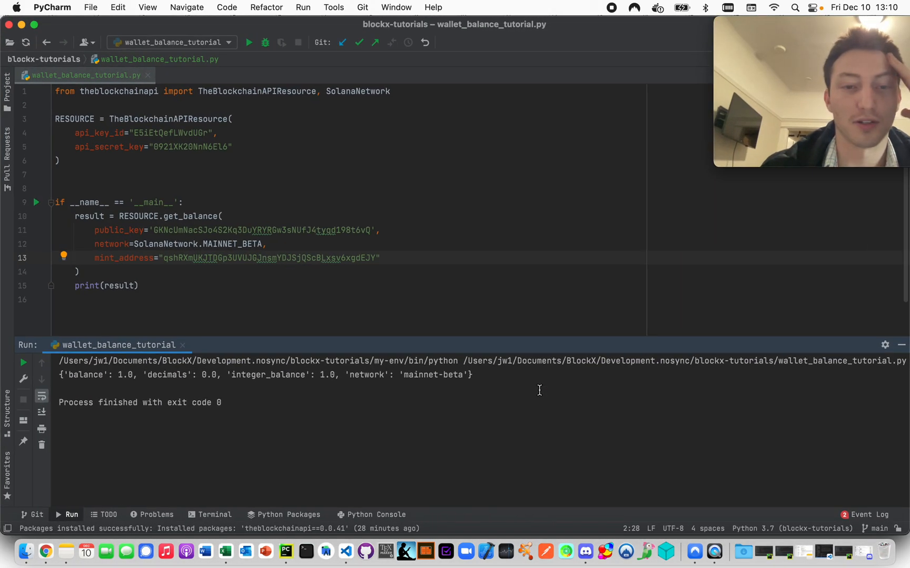
# Step: Highlight the NFT run output's balance of 1.0 with 0 decimals
pyautogui.doubleClick(209, 374)
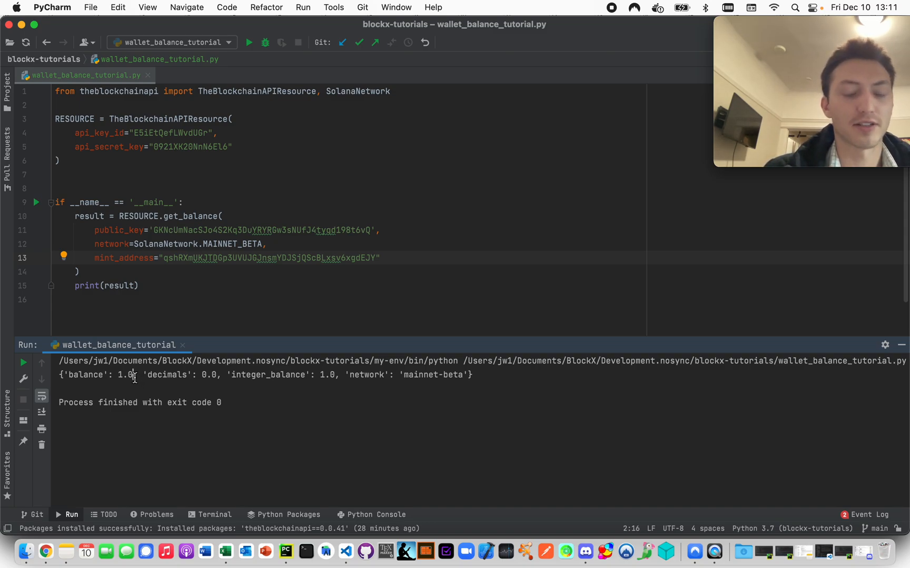
pyautogui.doubleClick(124, 375)
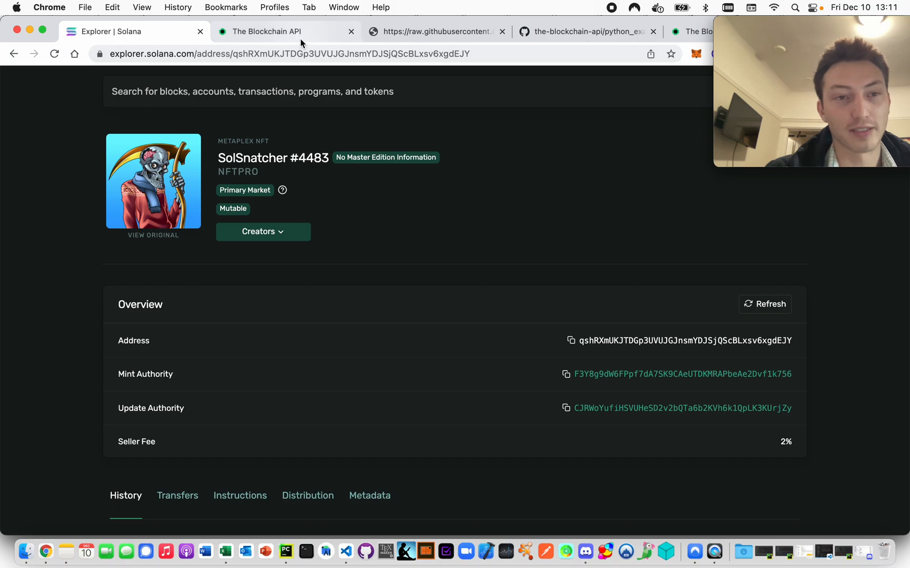
# Step: Show the 'Get owner of an NFT' endpoint docs with its network and mint_address parameters
pyautogui.click(267, 31)
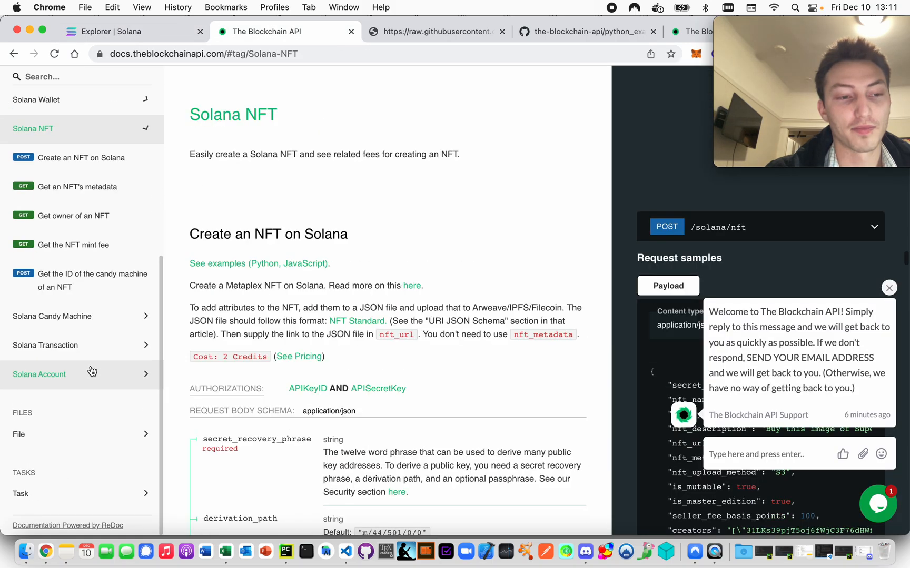
pyautogui.click(74, 215)
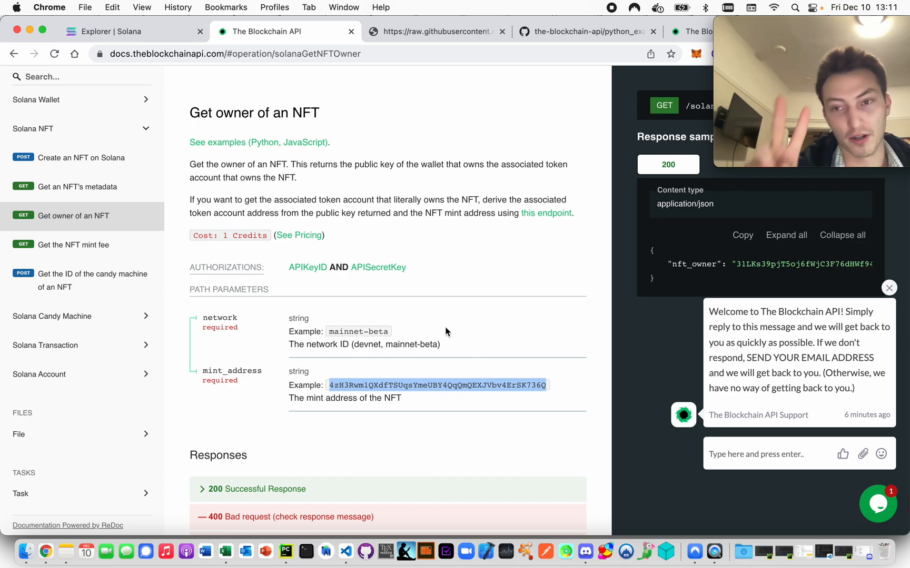
pyautogui.moveTo(364, 248)
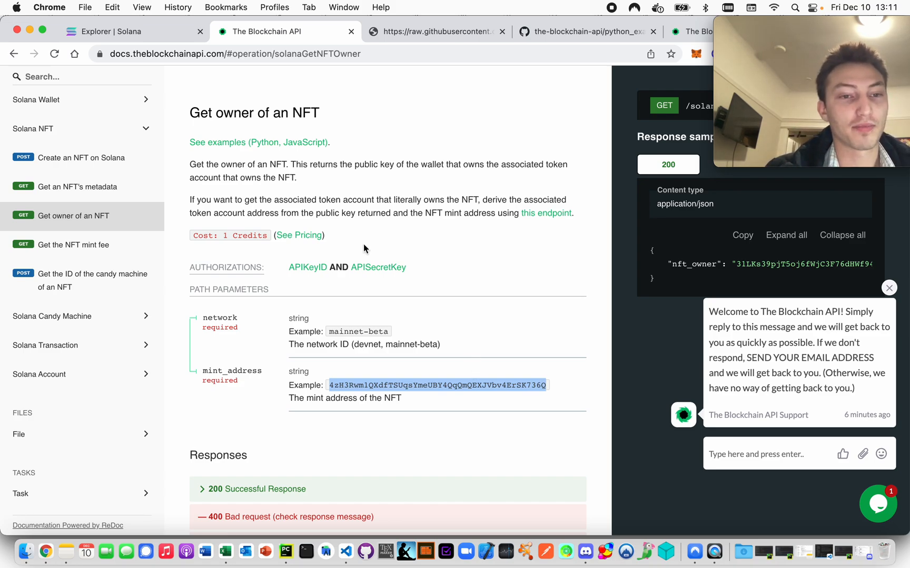